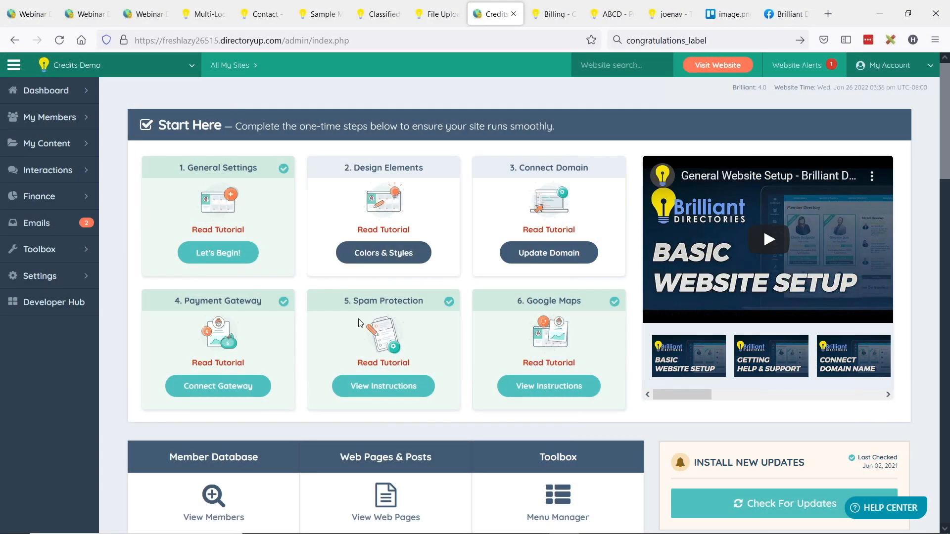
# Open the My Members menu, then view member #37's billing page with $0.00 credits available
pyautogui.click(49, 117)
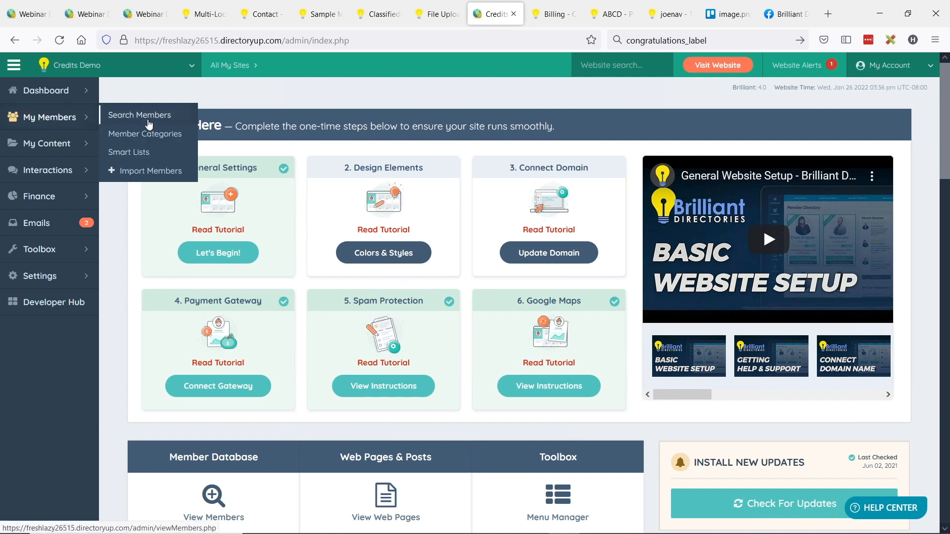
pyautogui.moveTo(552, 17)
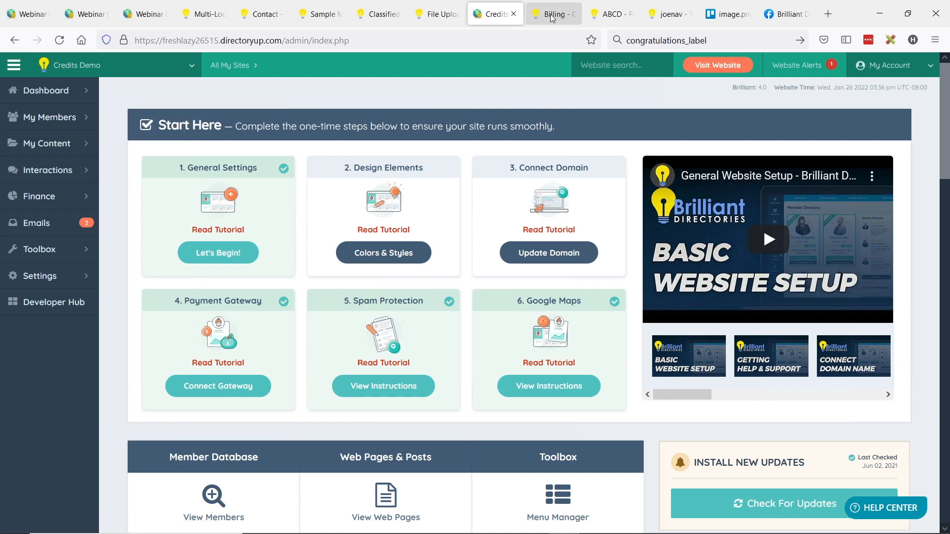
pyautogui.click(553, 14)
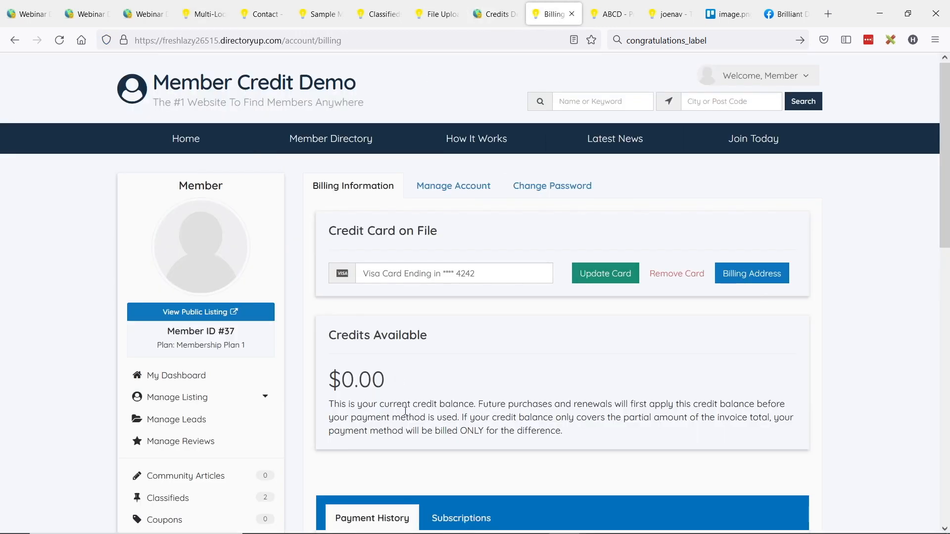
pyautogui.scroll(-3)
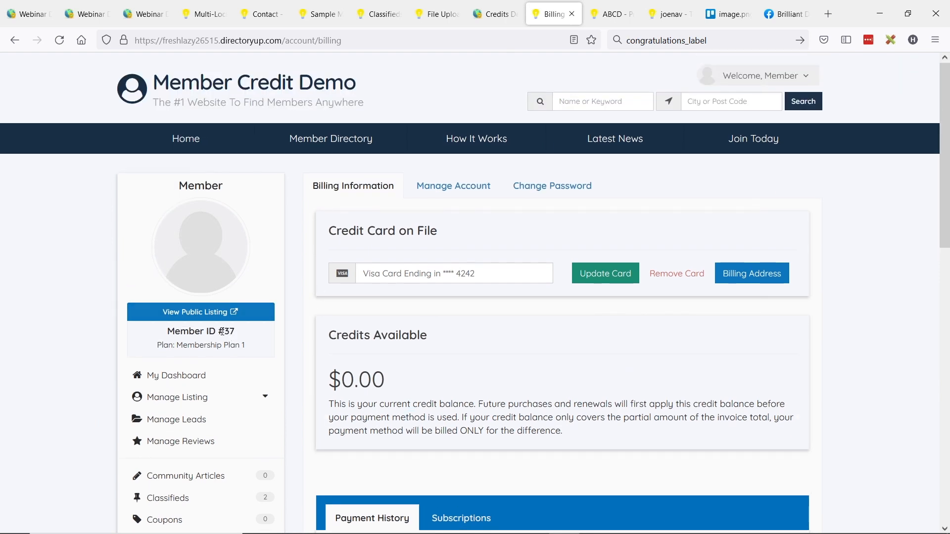
# Search admin members for #37 and show that member's credit history log
pyautogui.click(495, 13)
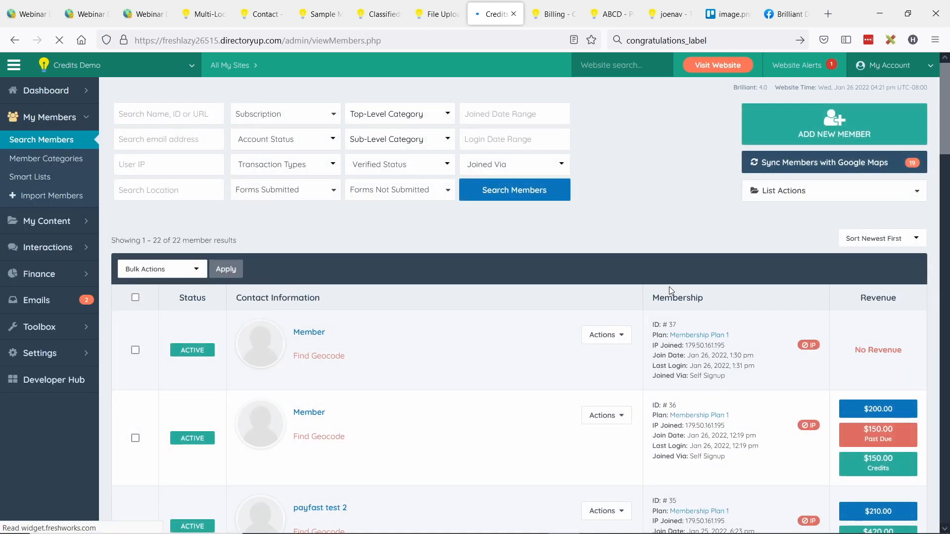
pyautogui.write('#37')
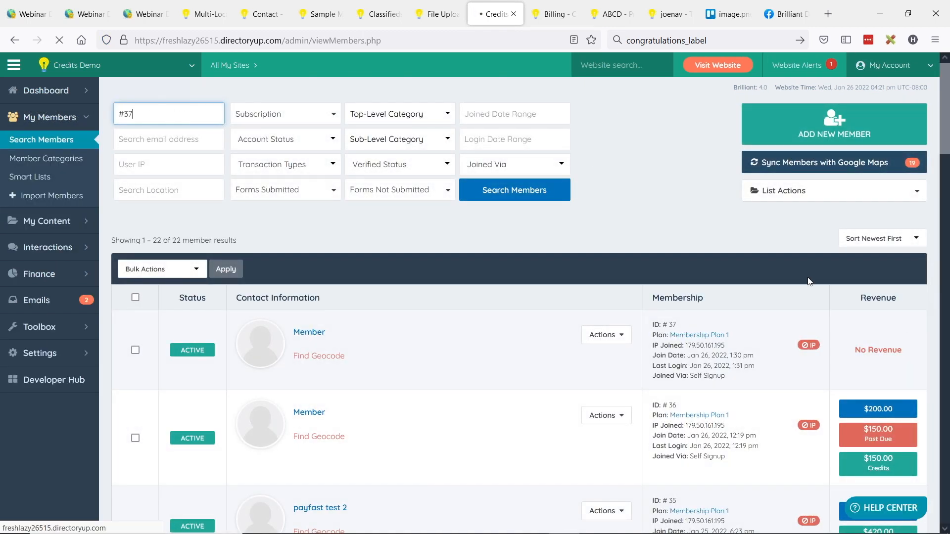
pyautogui.click(515, 189)
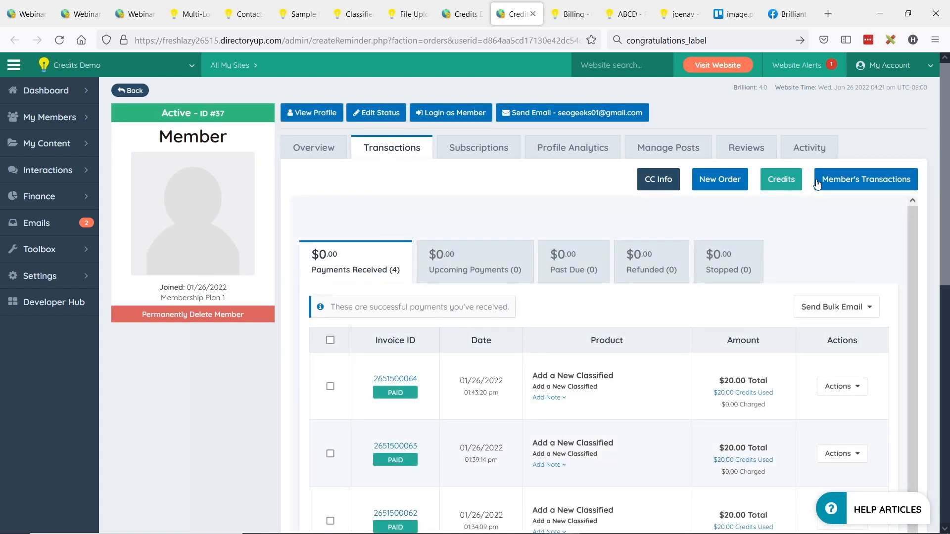
pyautogui.click(780, 179)
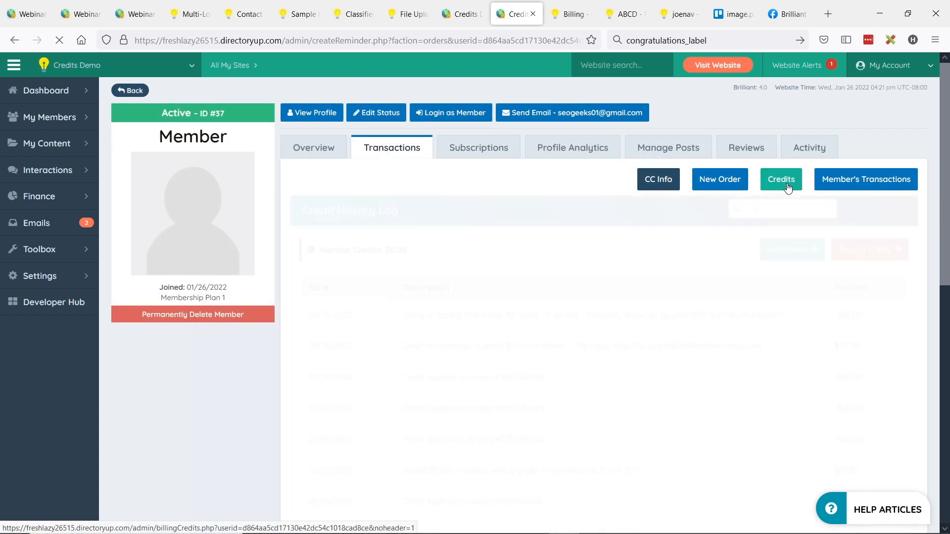
pyautogui.click(780, 179)
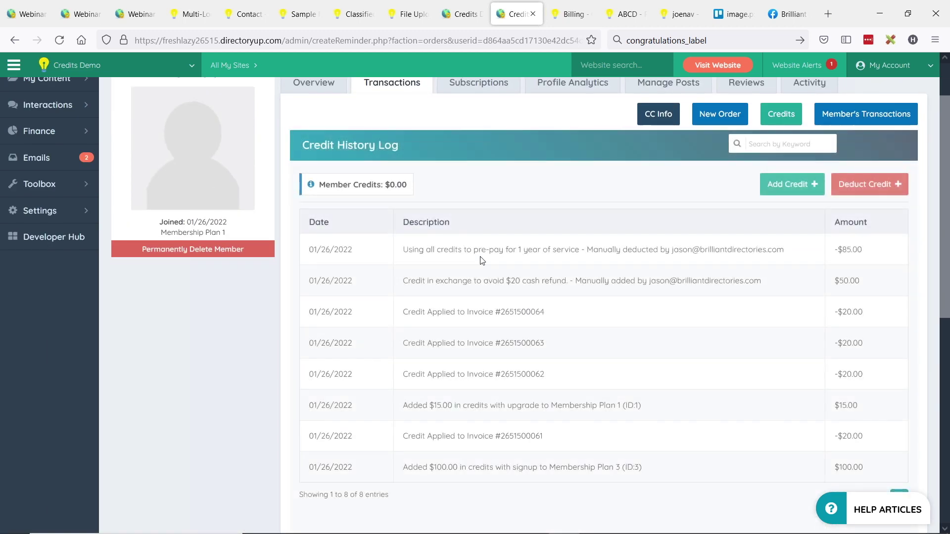
pyautogui.moveTo(541, 435)
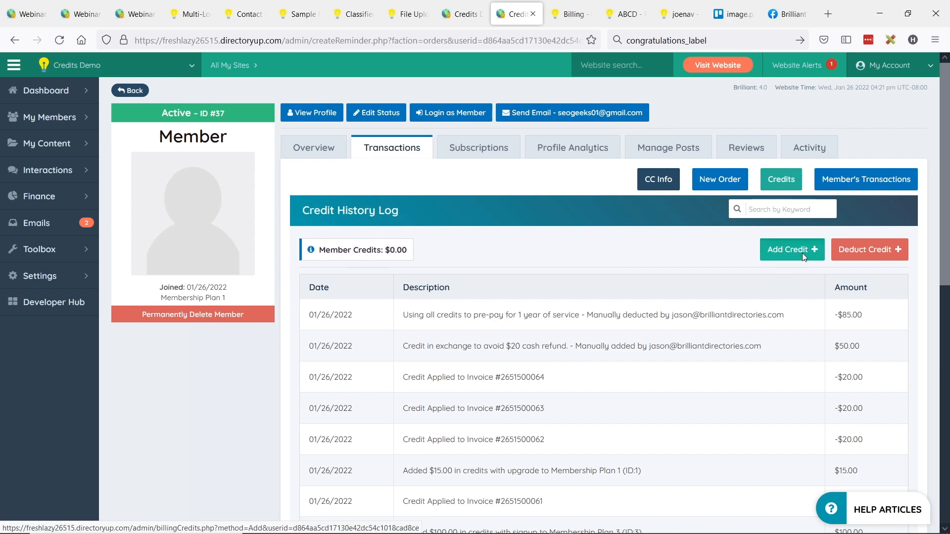
# Add a $100 credit to member #37 with the note 'To prevent paid r...' and save
pyautogui.click(791, 250)
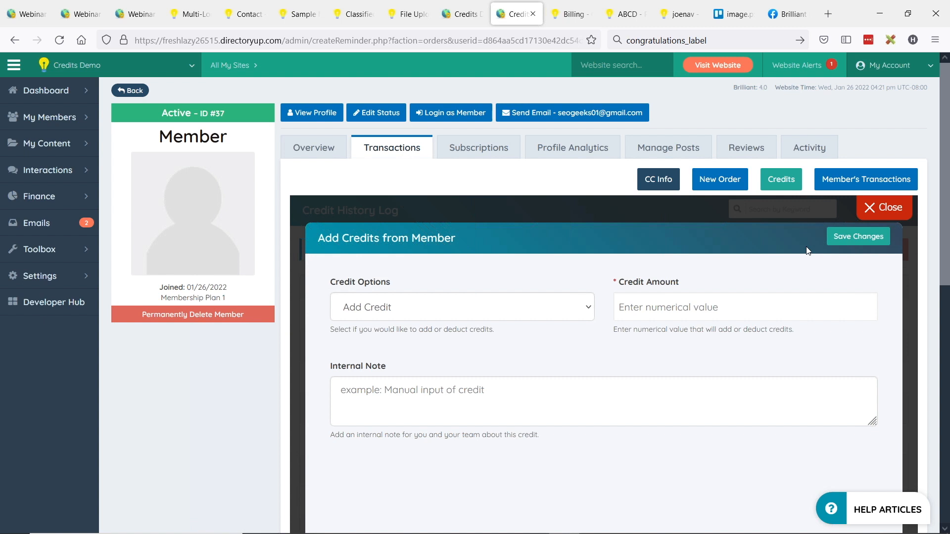
pyautogui.moveTo(409, 297)
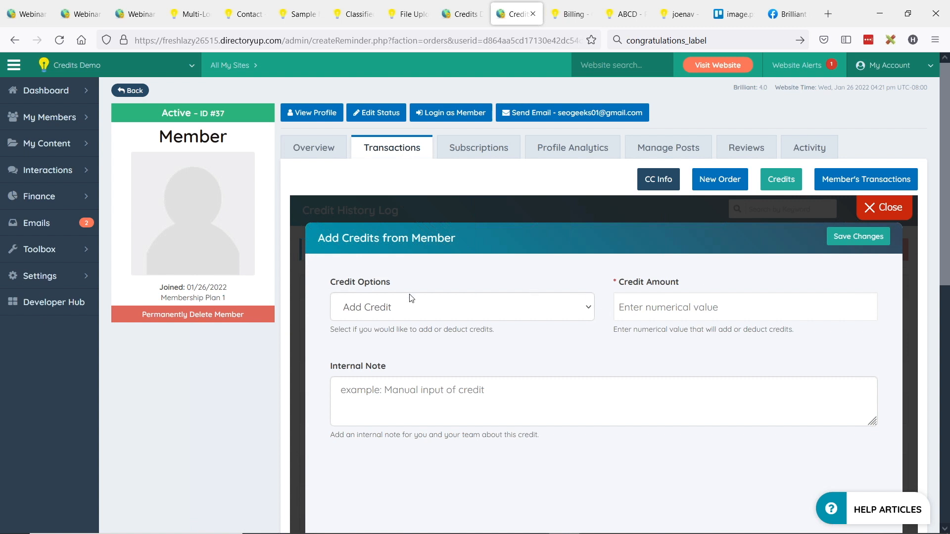
pyautogui.click(746, 307)
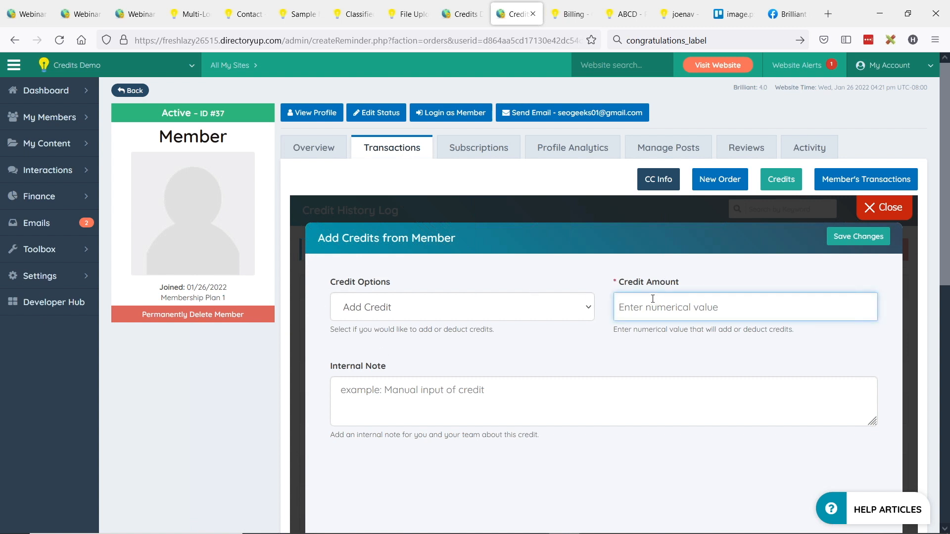
pyautogui.write('100')
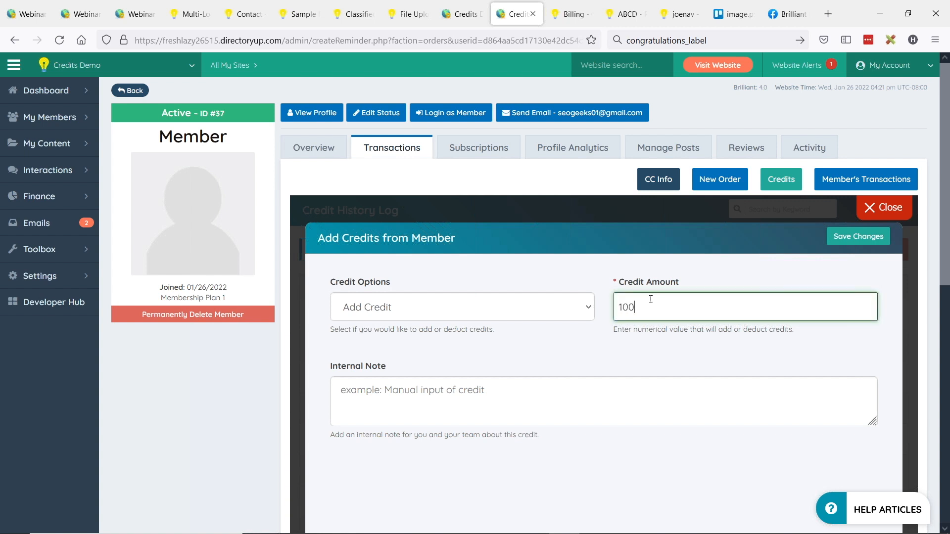
pyautogui.write('To')
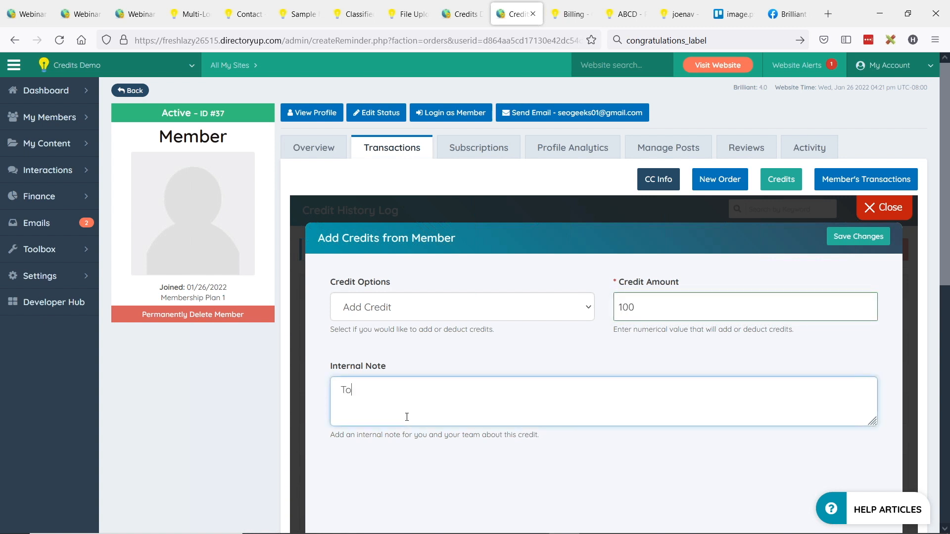
pyautogui.write('prevent paid refund...')
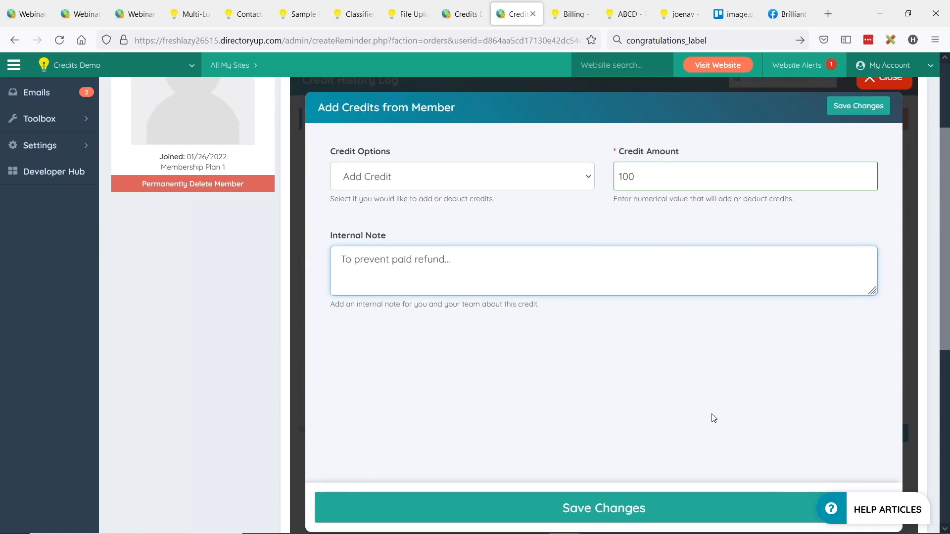
pyautogui.click(603, 508)
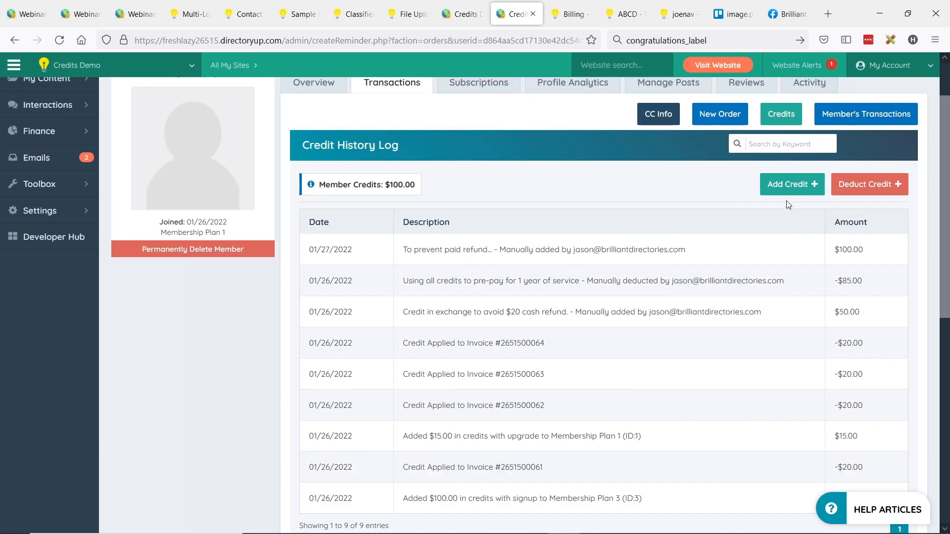
pyautogui.moveTo(896, 181)
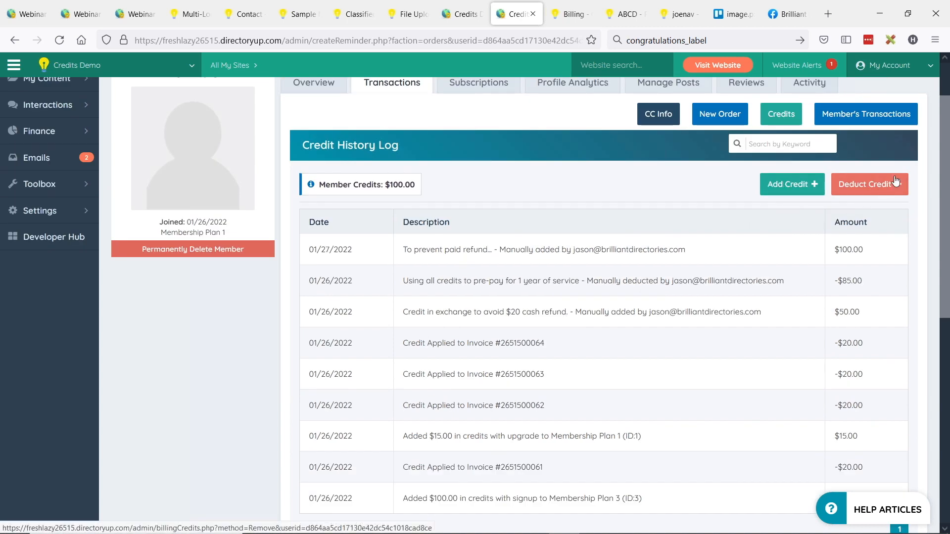
# Reload member #37's billing page to see $100.00 credits and the payment history
pyautogui.click(571, 13)
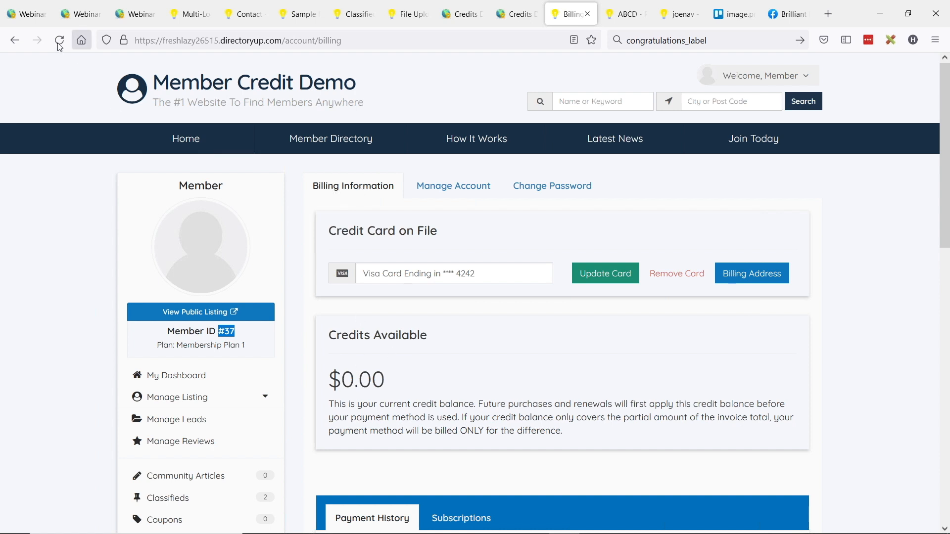
pyautogui.click(58, 40)
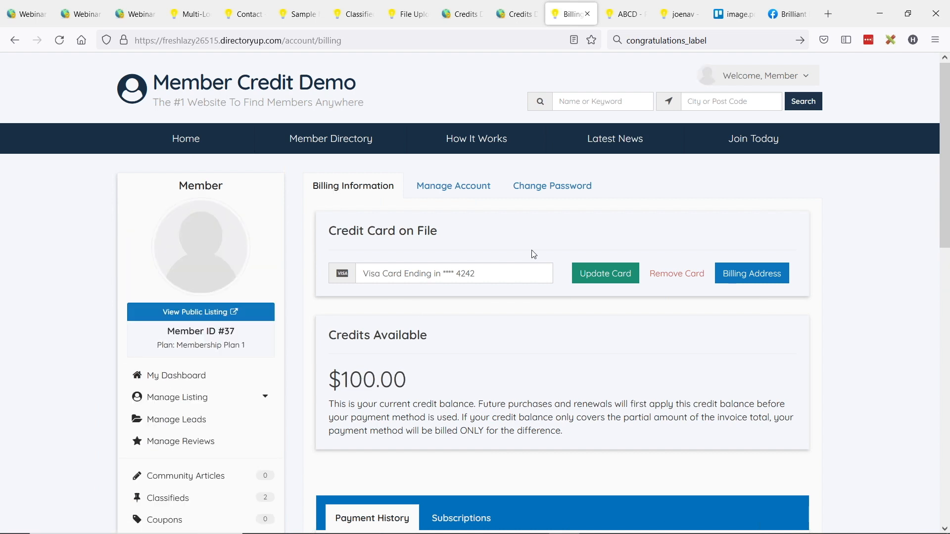
pyautogui.scroll(-3)
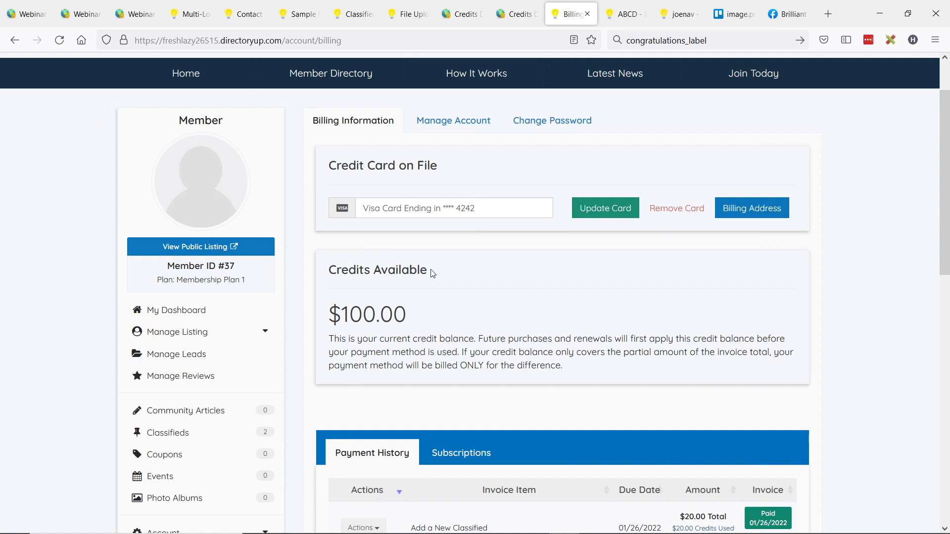
pyautogui.moveTo(388, 285)
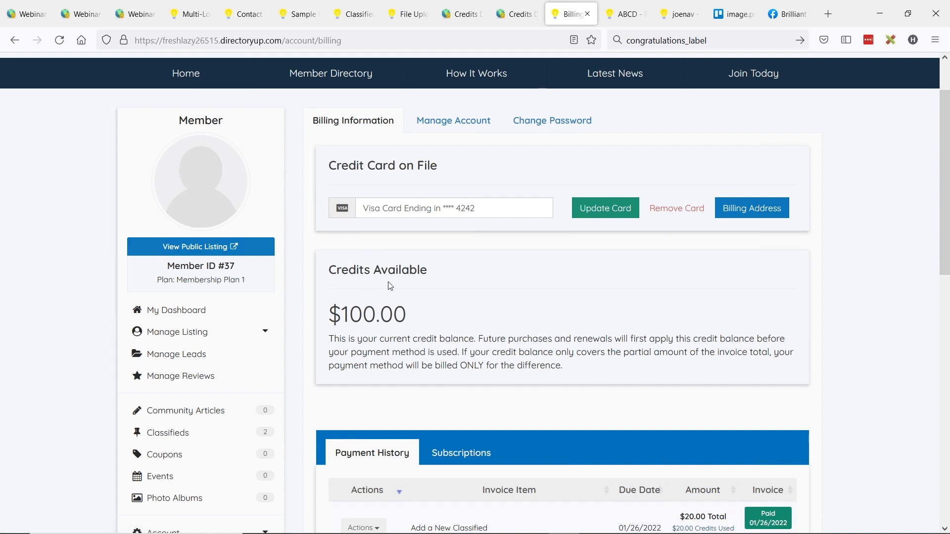
pyautogui.moveTo(437, 309)
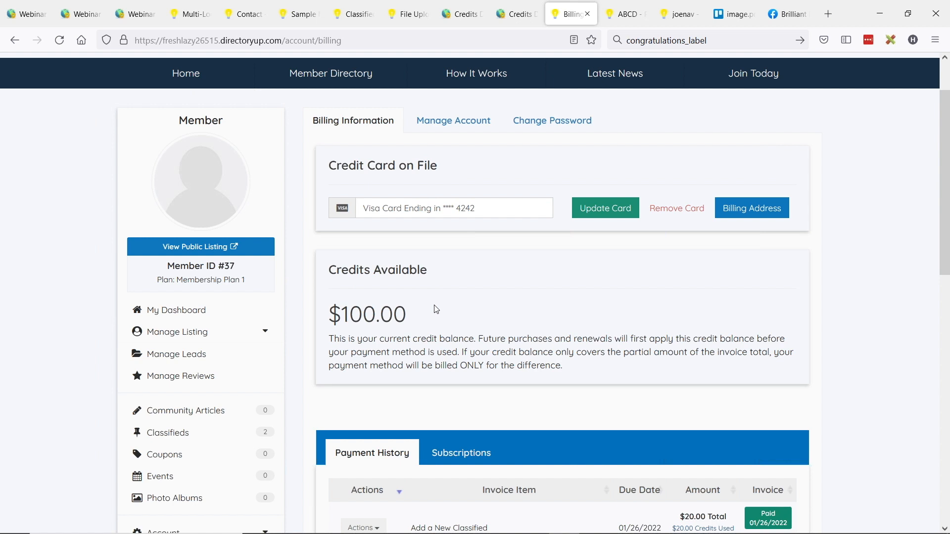
pyautogui.scroll(-3)
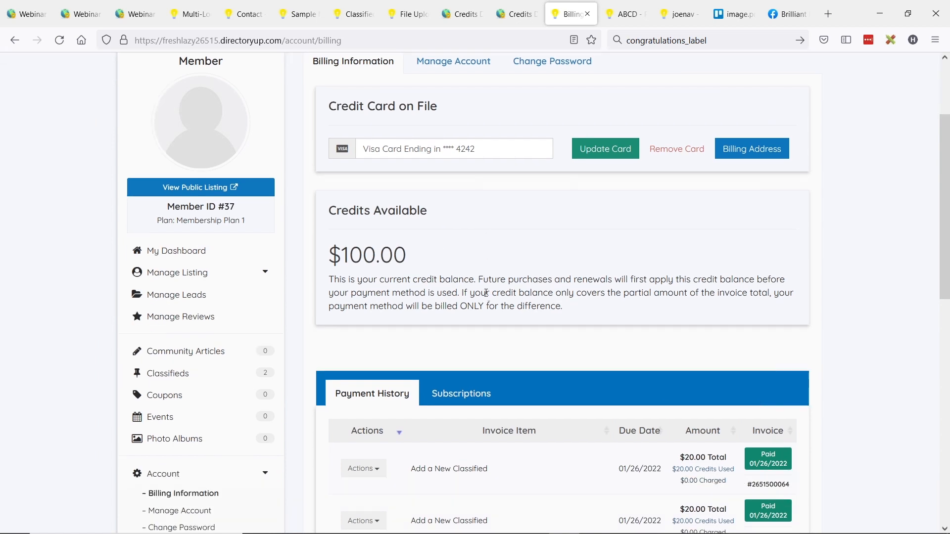
pyautogui.scroll(-3)
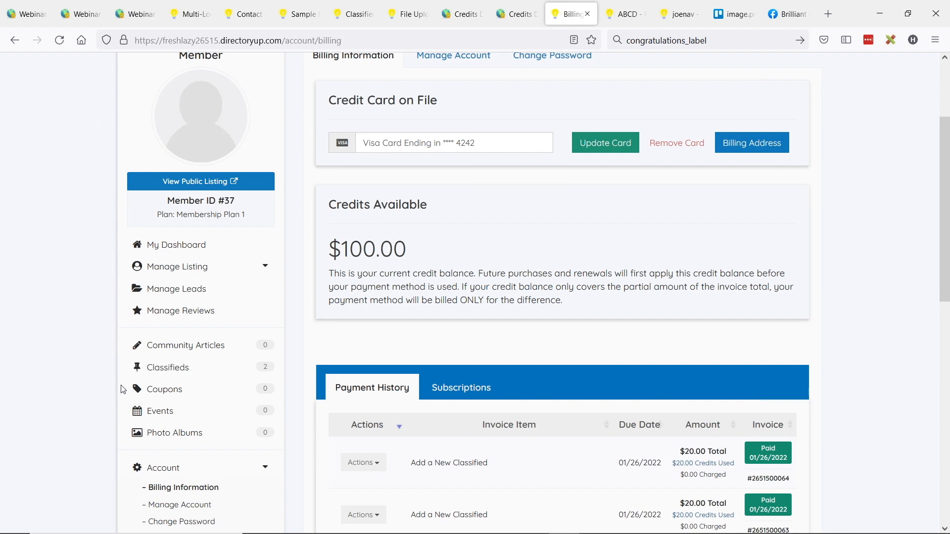
# Buy a $20.00 New Classified using available credits and continue to the classified form
pyautogui.click(169, 368)
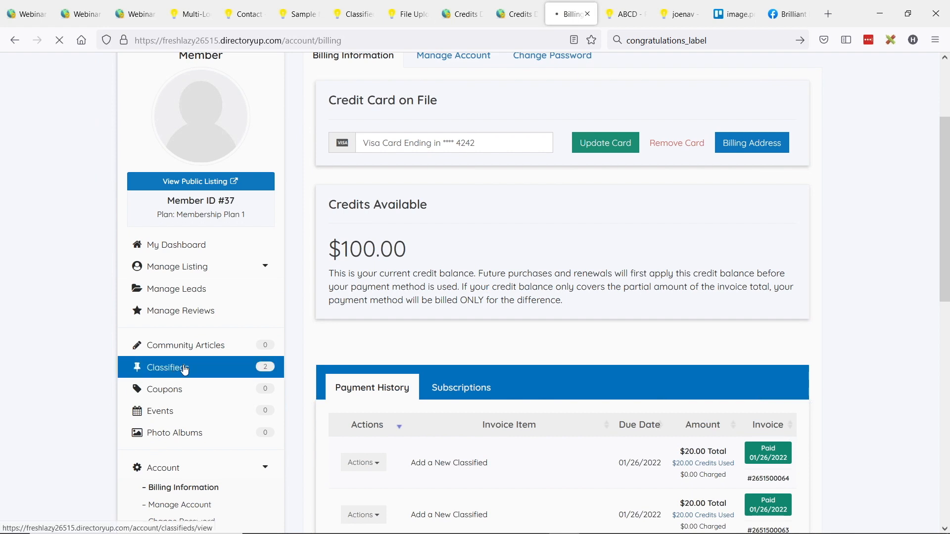
pyautogui.click(167, 367)
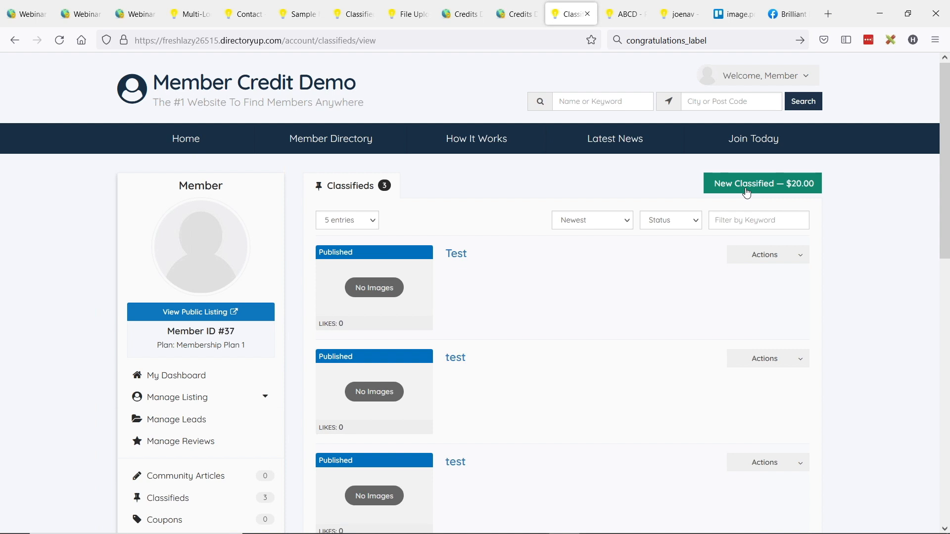
pyautogui.moveTo(811, 188)
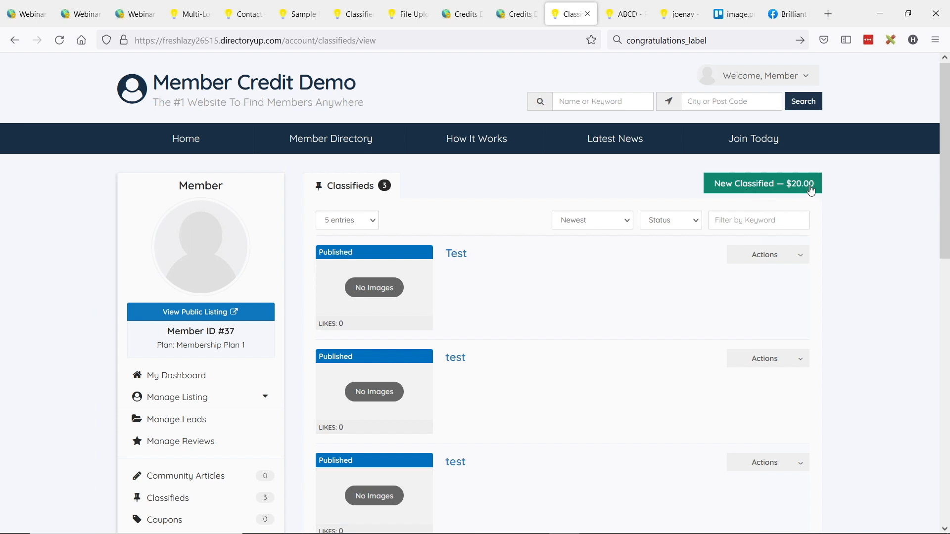
pyautogui.scroll(-3)
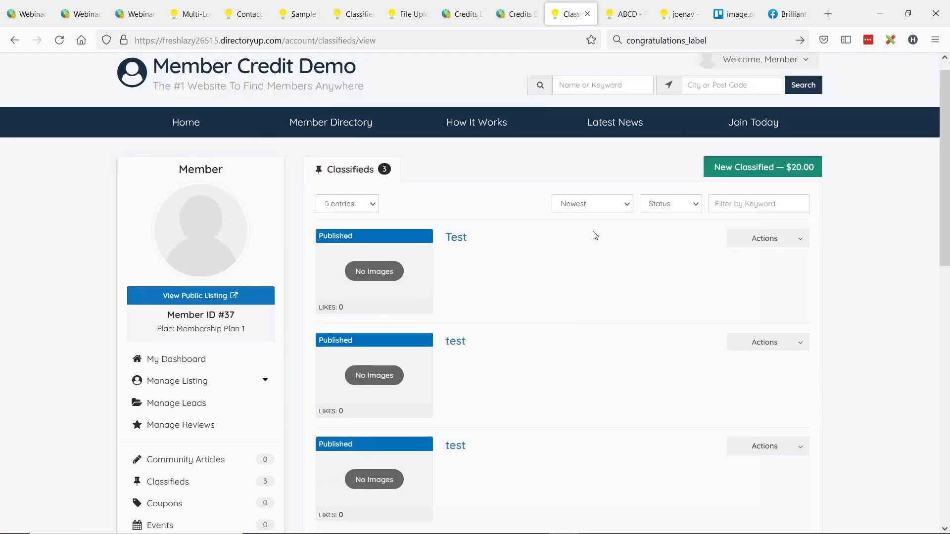
pyautogui.click(762, 167)
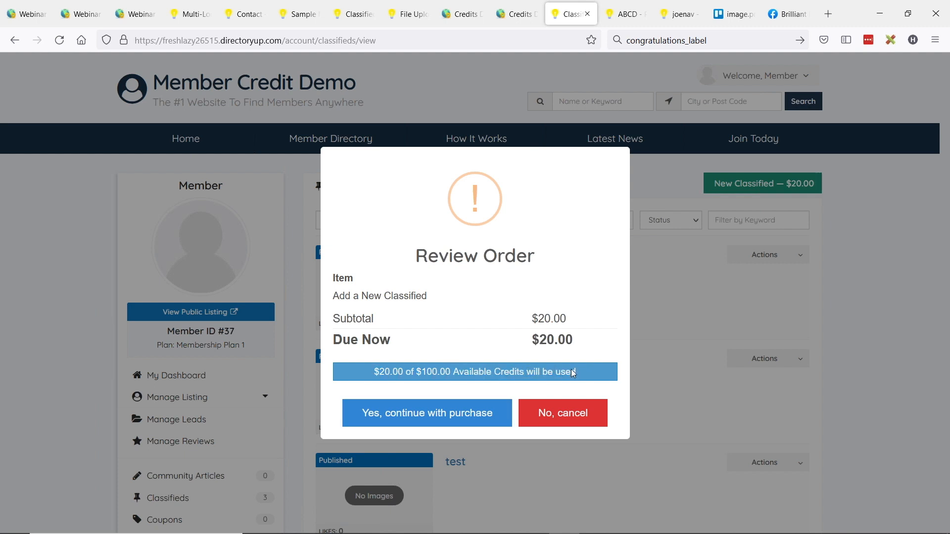
pyautogui.click(426, 413)
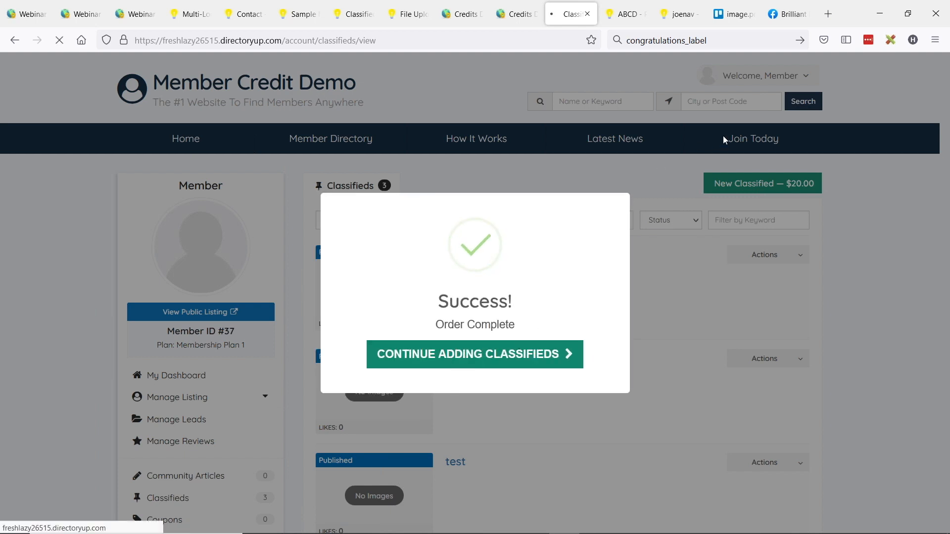
pyautogui.click(474, 354)
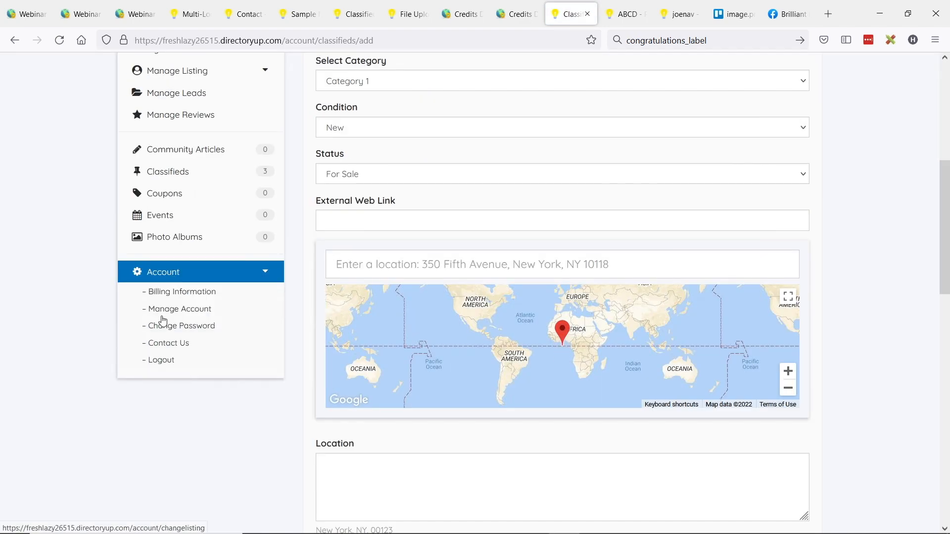
# Open Billing Information to verify $80.00 credits and a $0.00 charged classified invoice
pyautogui.click(181, 292)
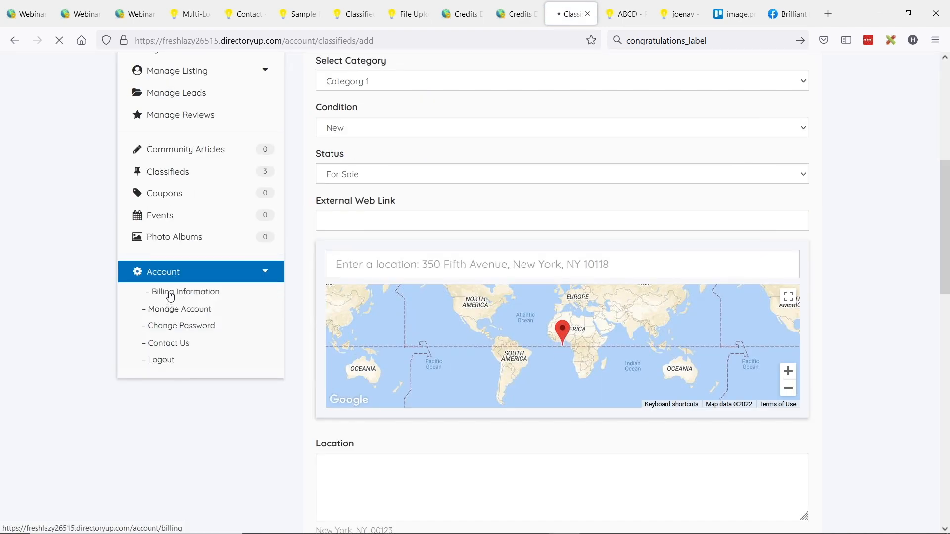
pyautogui.click(187, 291)
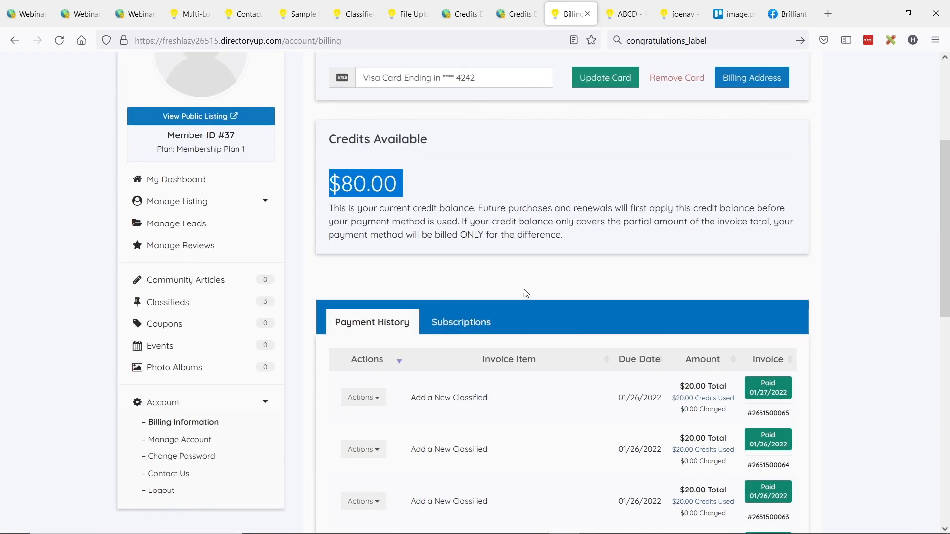
pyautogui.scroll(-3)
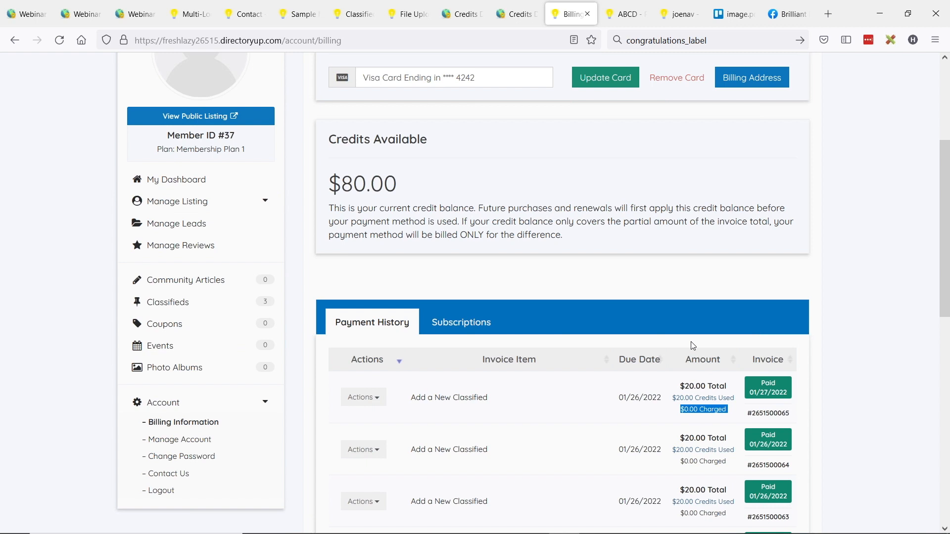
pyautogui.moveTo(771, 131)
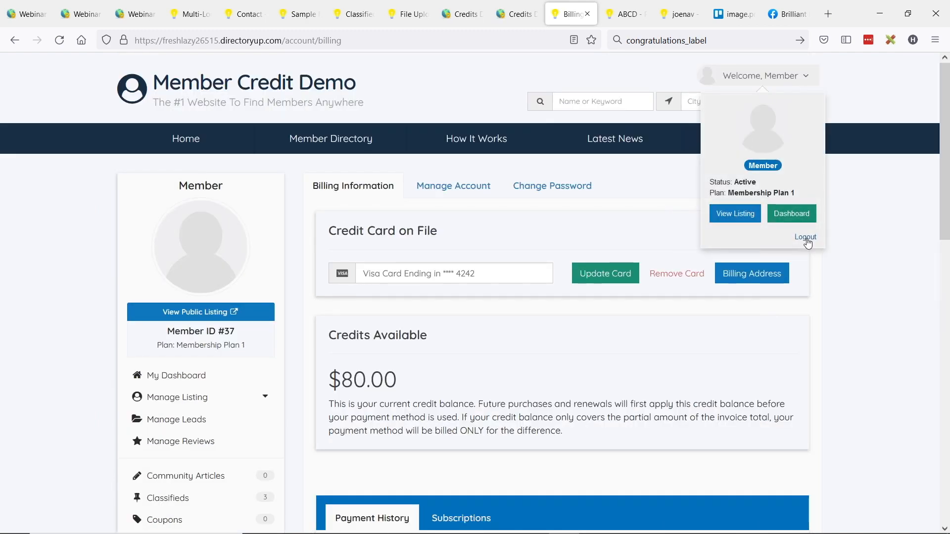
# Log out of the member account and expand Finance in the admin sidebar
pyautogui.click(513, 14)
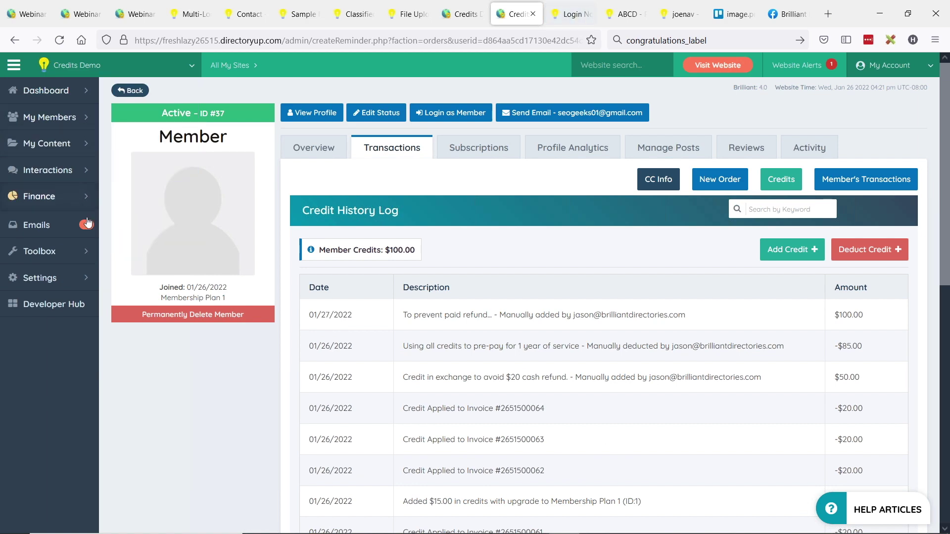
pyautogui.click(40, 196)
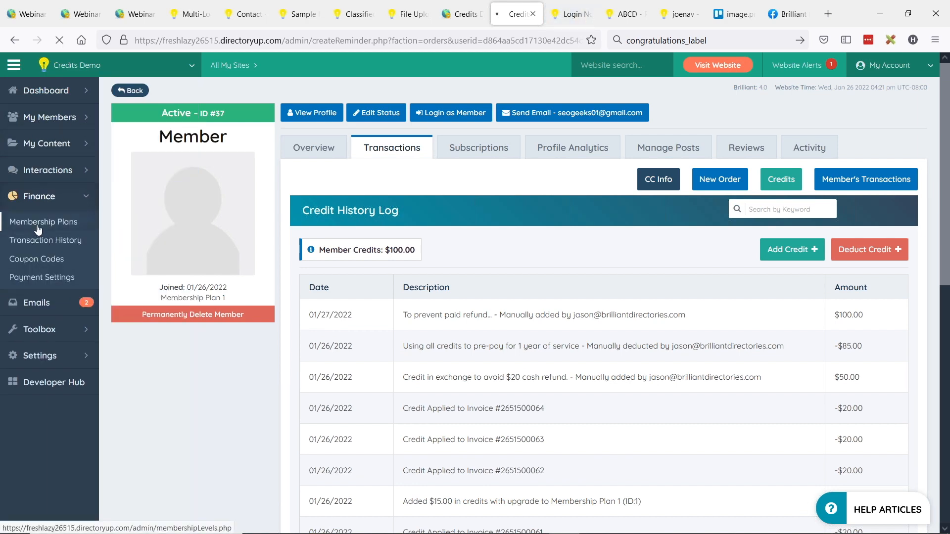
# From Finance > Membership Plans, open the free Membership Plan 3 in its edit form
pyautogui.click(43, 222)
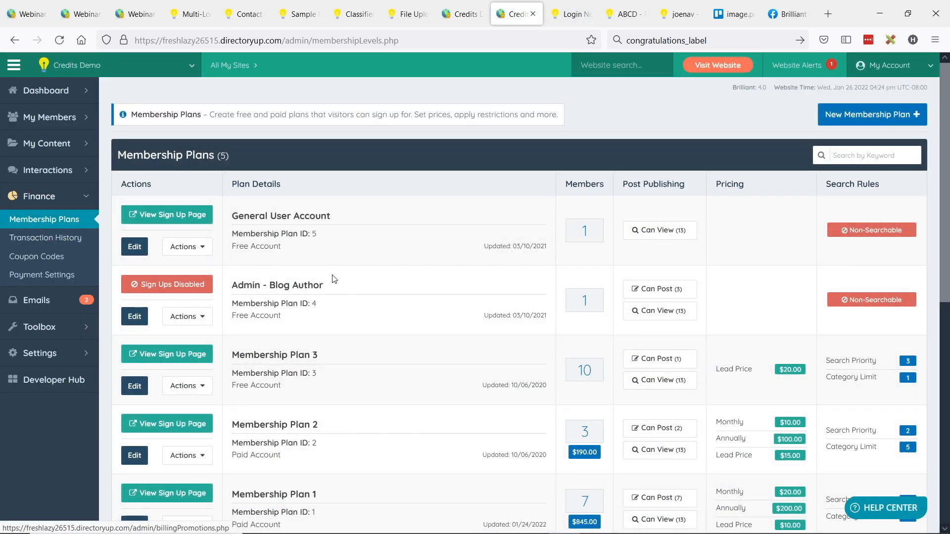
pyautogui.doubleClick(274, 355)
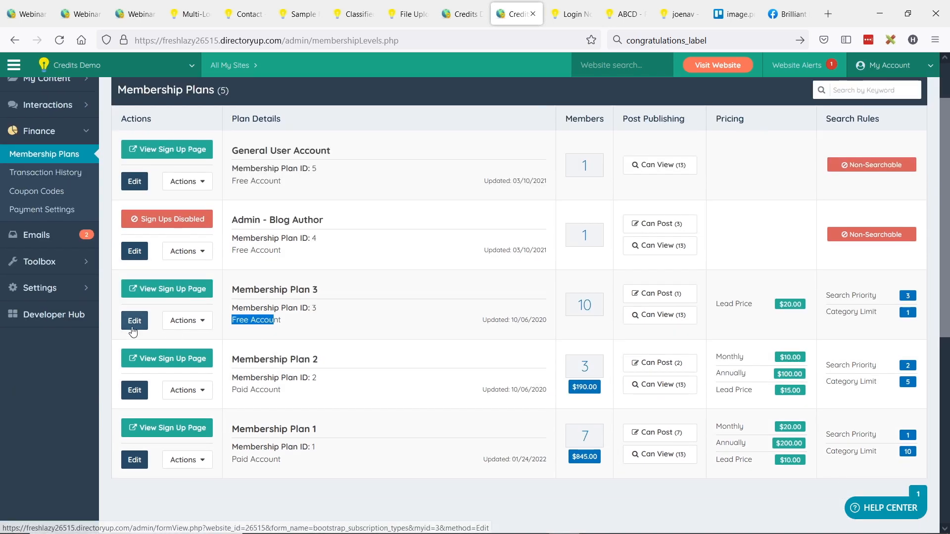
pyautogui.click(134, 321)
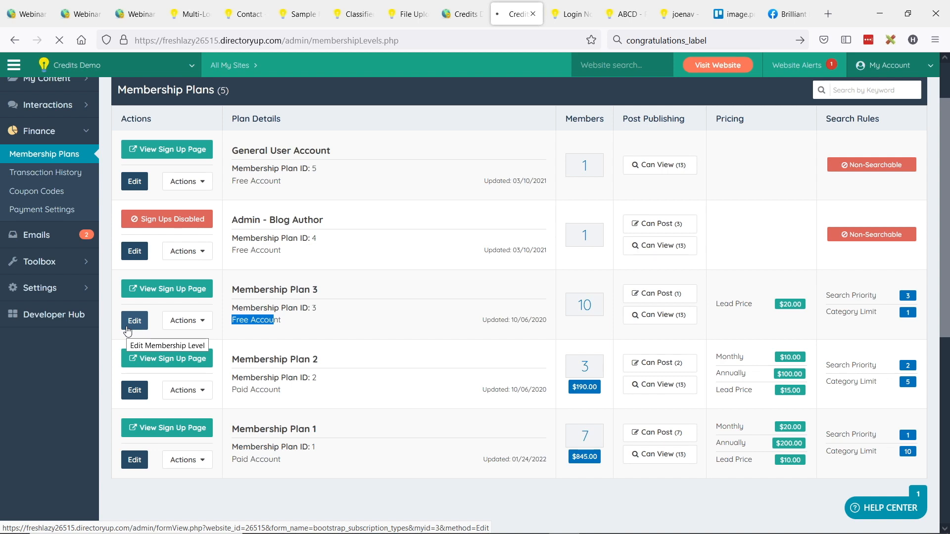
pyautogui.click(134, 321)
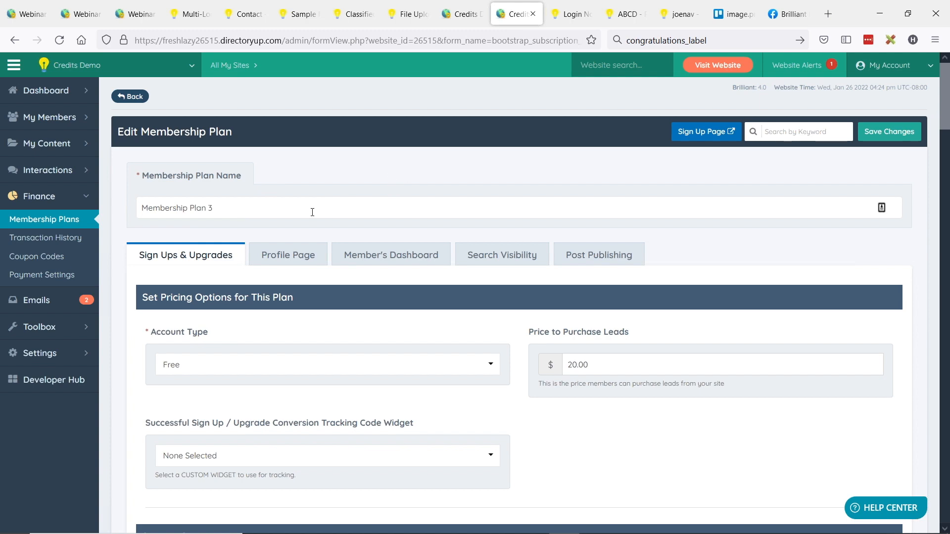
# Set Plan 3's sign-up reward to 100.00 credits and upgrade reward to 15.00 credits
pyautogui.scroll(-3)
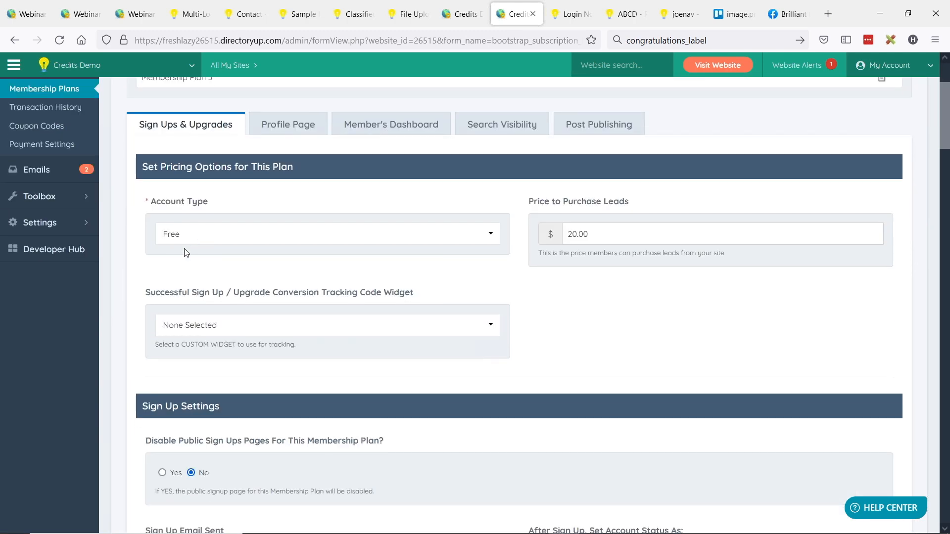
pyautogui.scroll(-3)
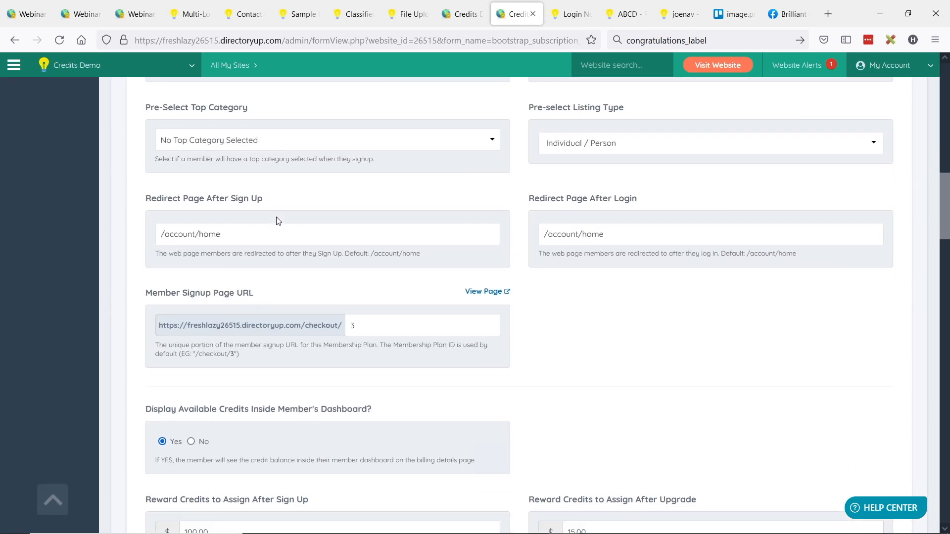
pyautogui.scroll(-3)
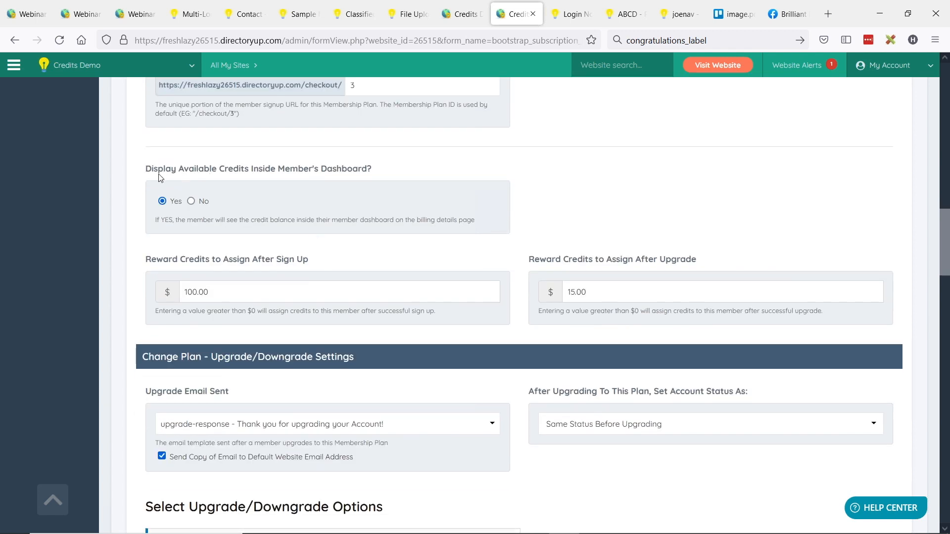
pyautogui.doubleClick(163, 168)
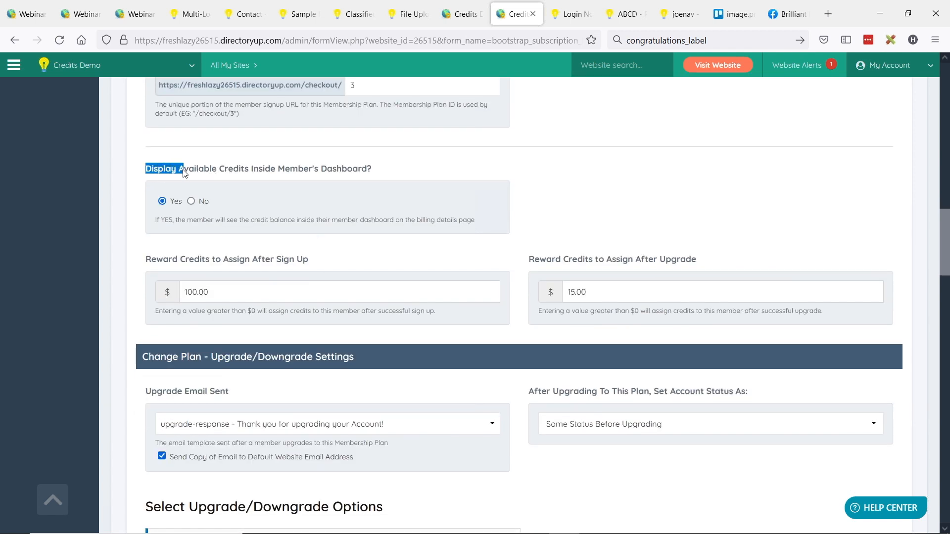
pyautogui.moveTo(308, 177)
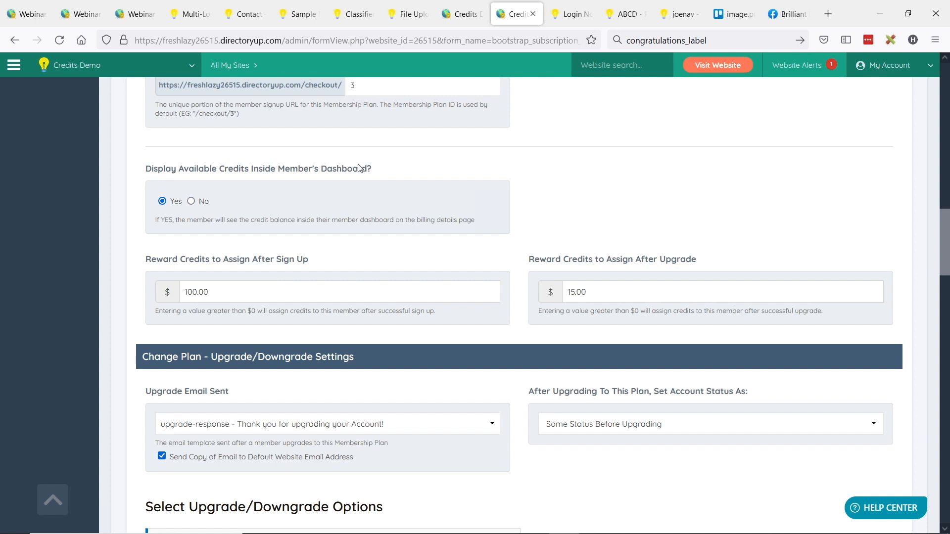
pyautogui.doubleClick(164, 259)
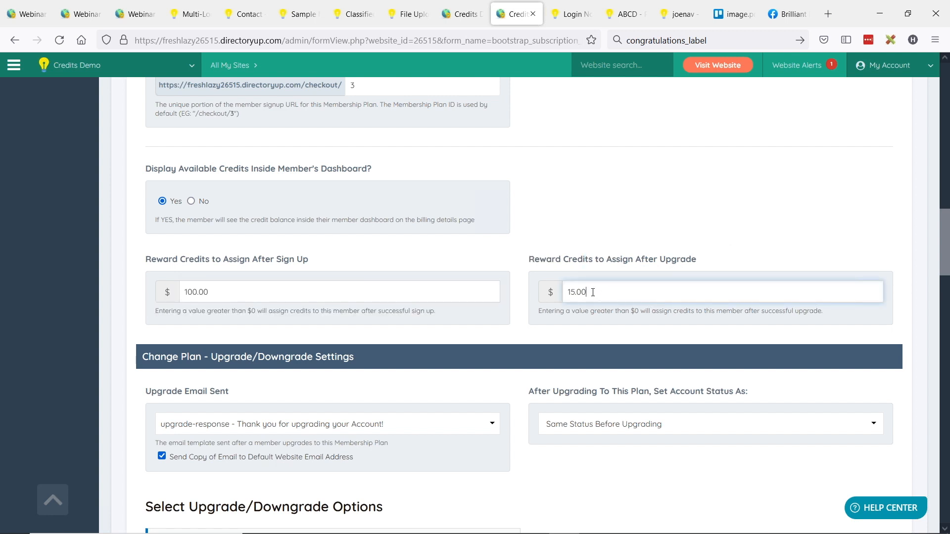
pyautogui.moveTo(641, 263)
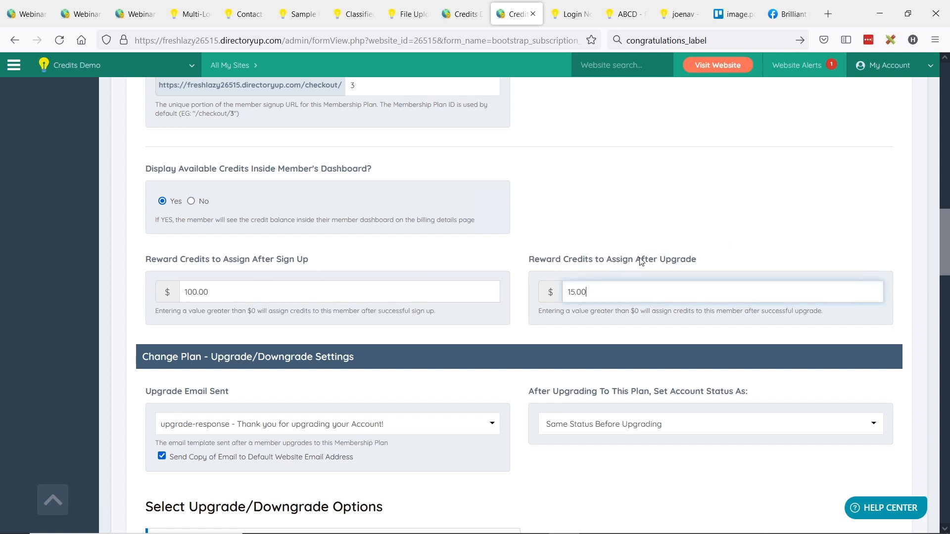
pyautogui.moveTo(179, 276)
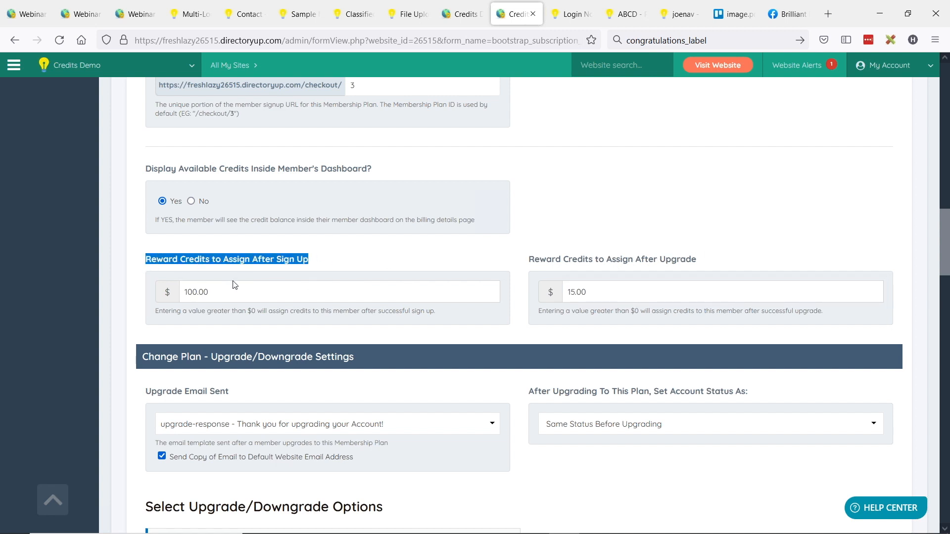
pyautogui.moveTo(312, 283)
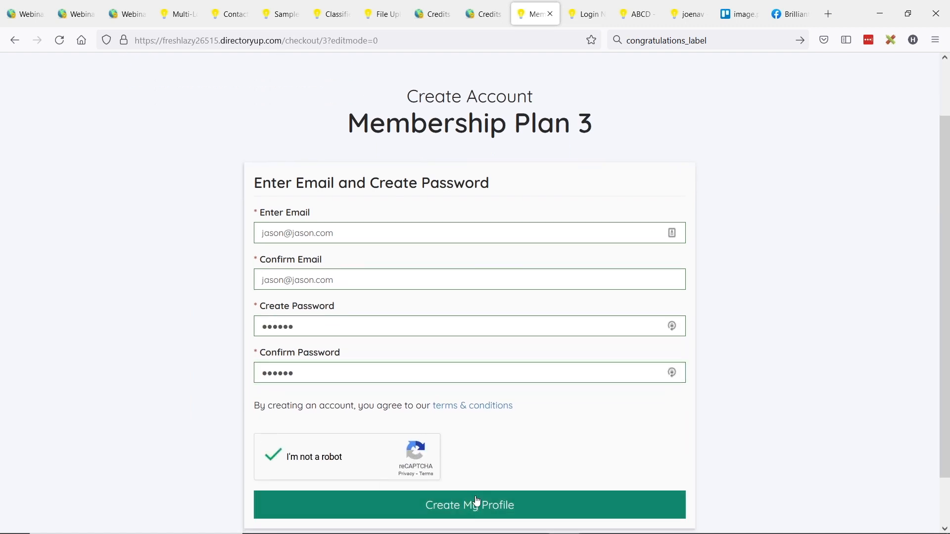
# Submit the Plan 3 sign-up and continue to new member #38's dashboard
pyautogui.click(469, 519)
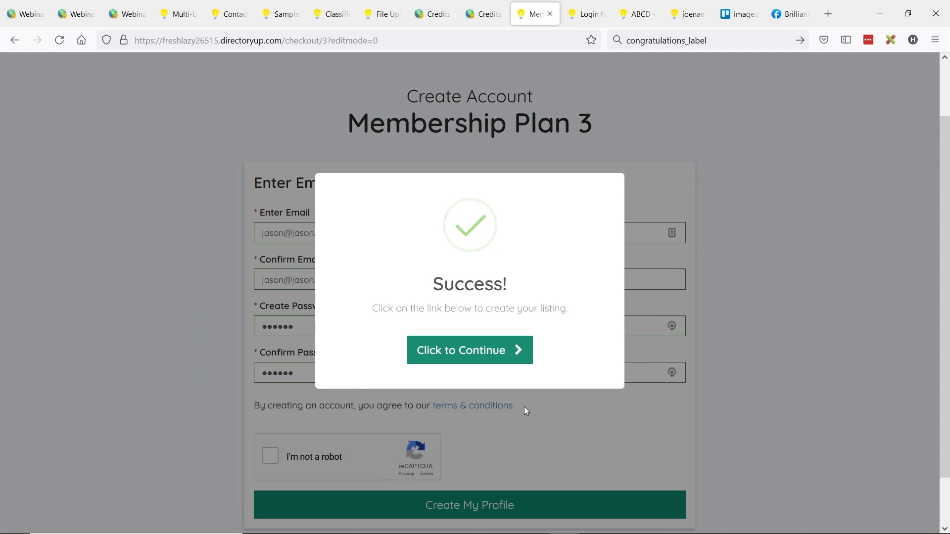
pyautogui.click(470, 351)
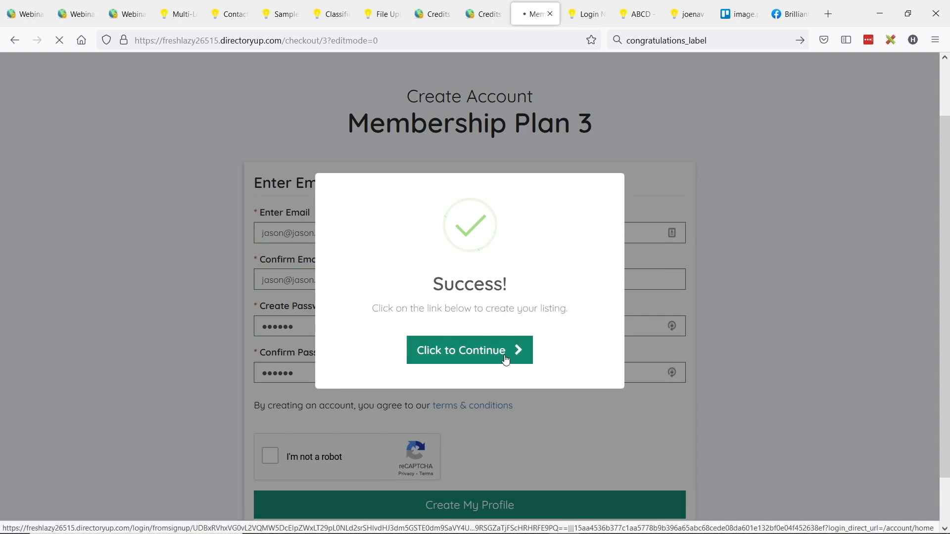
pyautogui.click(470, 350)
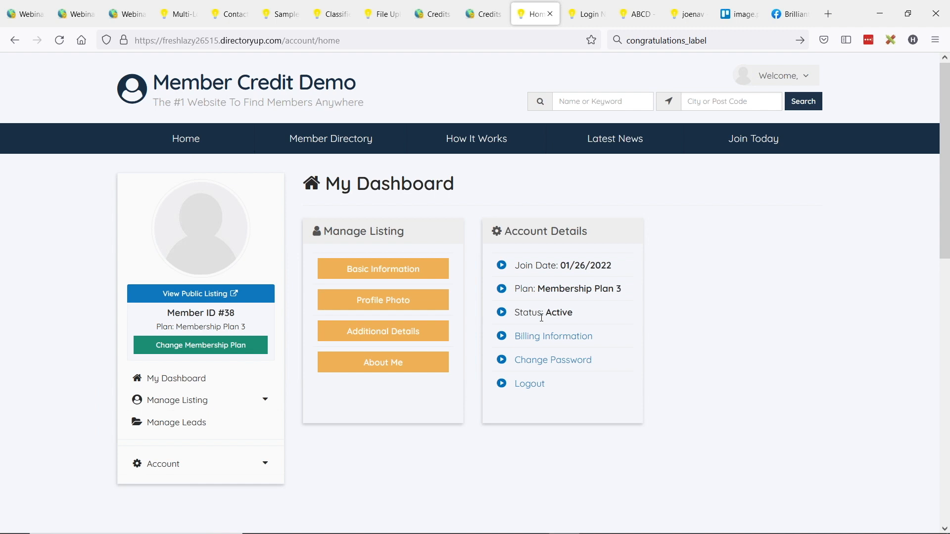
# Open member #38's Billing Information, showing $100.00 credits, and start a membership plan change
pyautogui.click(163, 463)
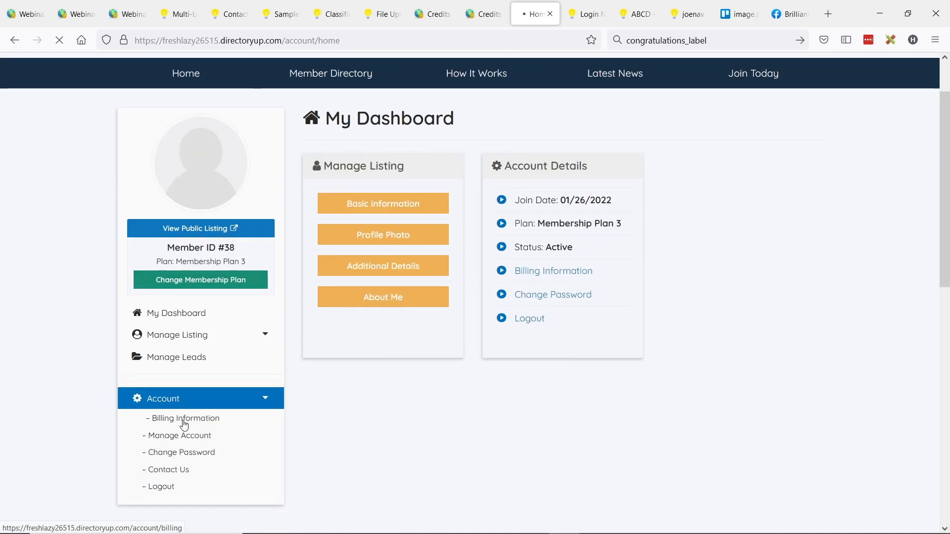
pyautogui.click(186, 419)
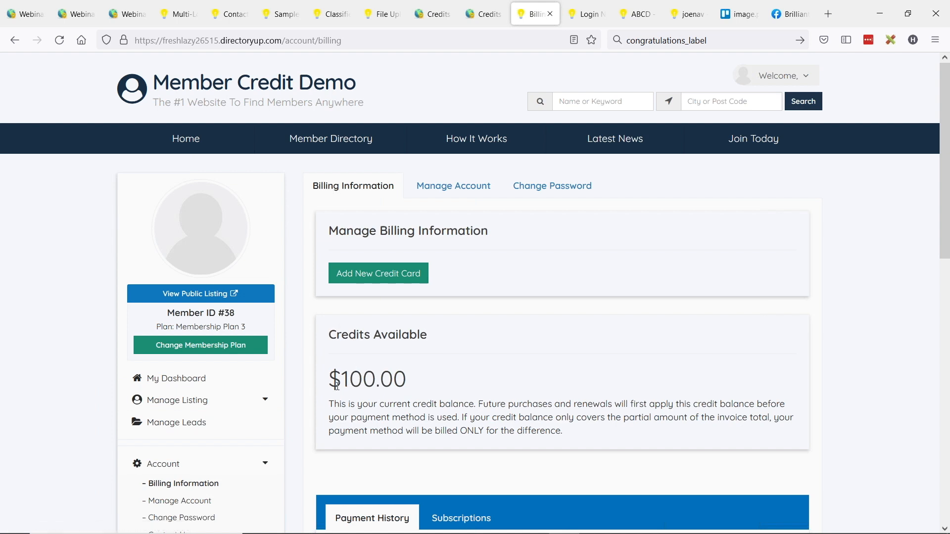
pyautogui.moveTo(471, 398)
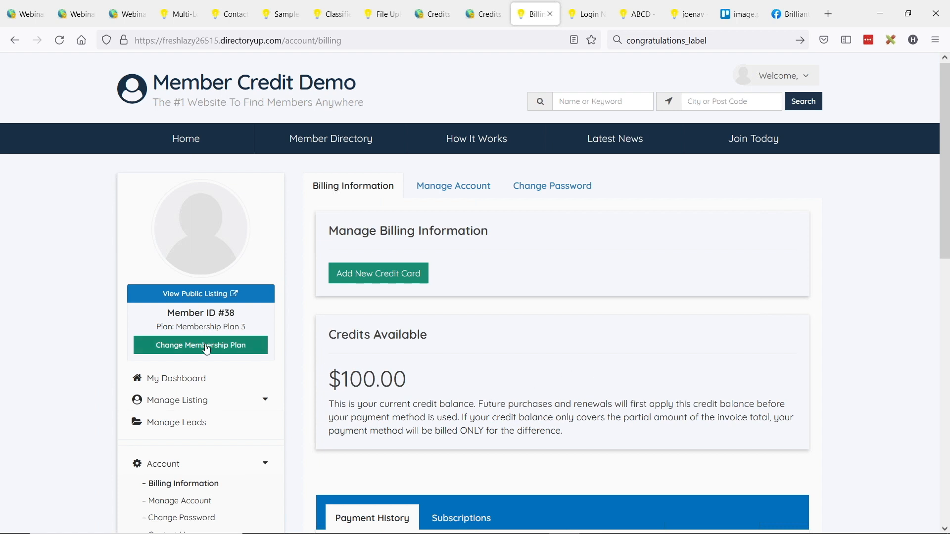
pyautogui.click(200, 345)
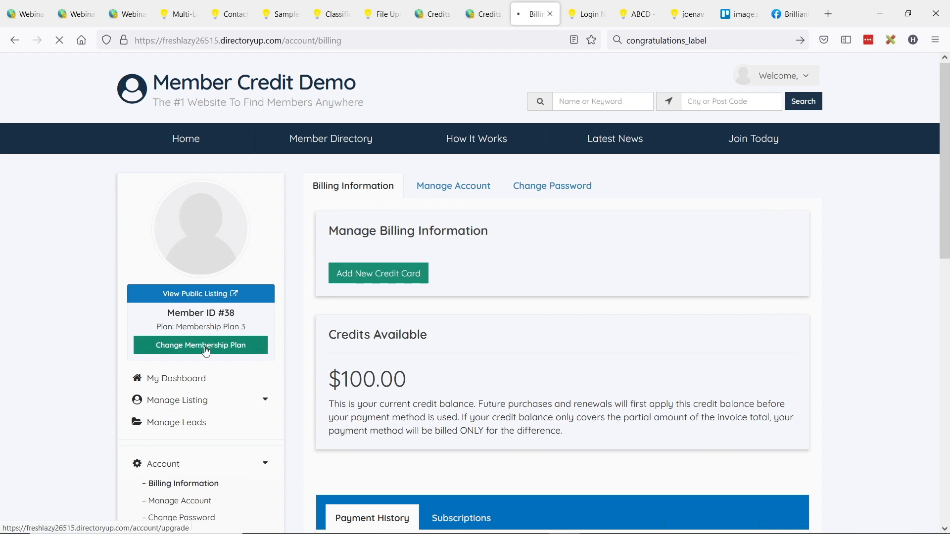
# Pick Membership Plan 1 with the $20.00 monthly payment option and submit the change
pyautogui.click(200, 345)
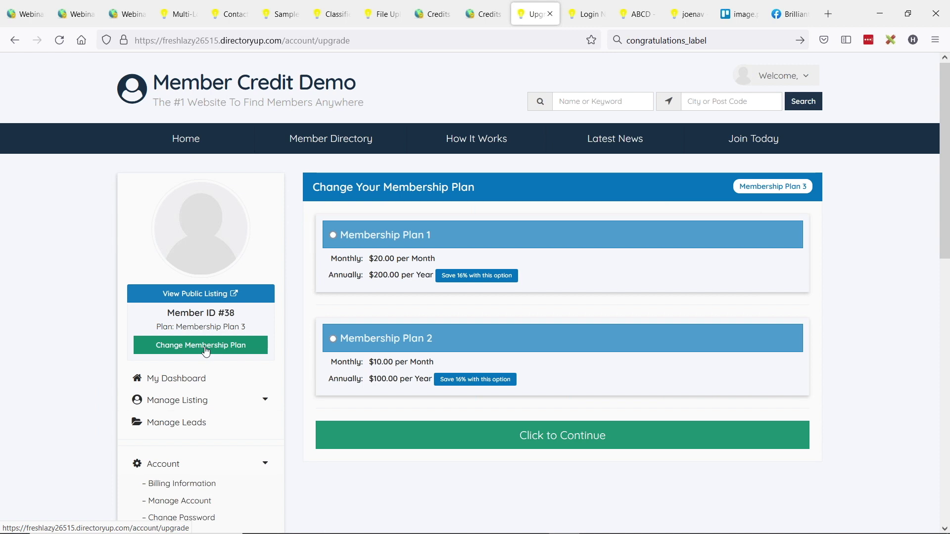
pyautogui.moveTo(391, 326)
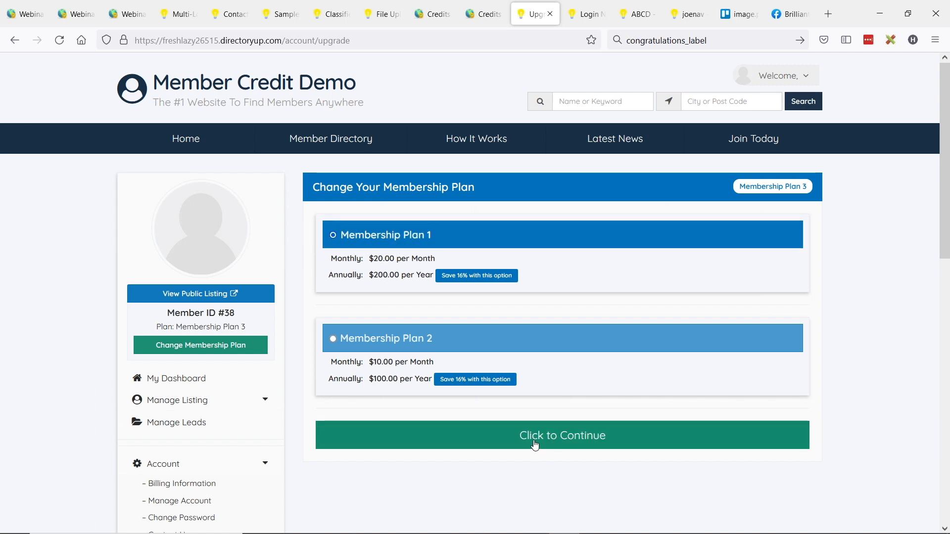
pyautogui.click(562, 435)
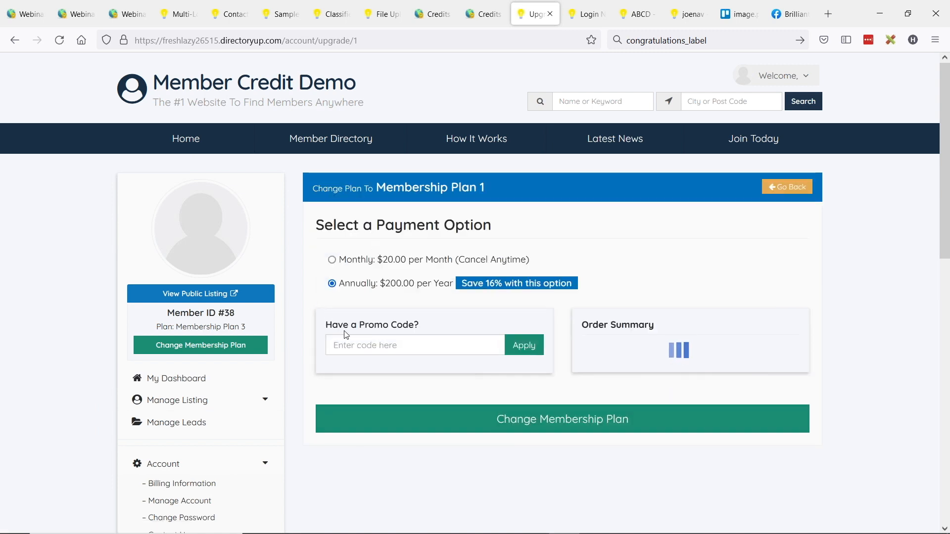
pyautogui.click(331, 260)
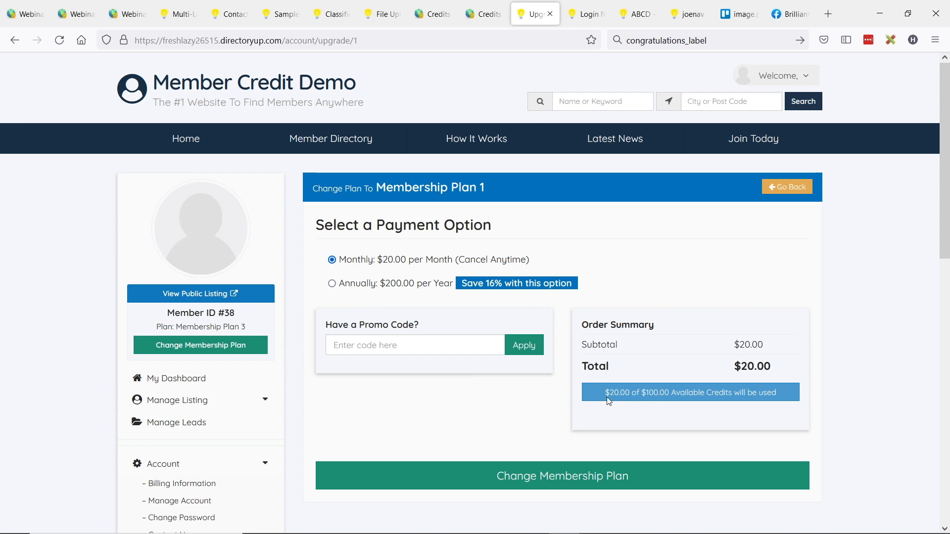
pyautogui.moveTo(663, 403)
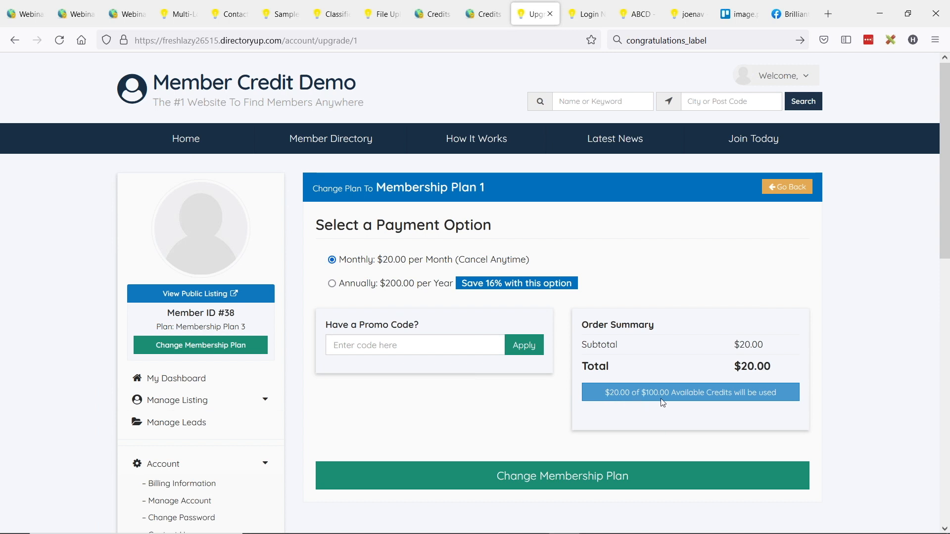
pyautogui.moveTo(659, 419)
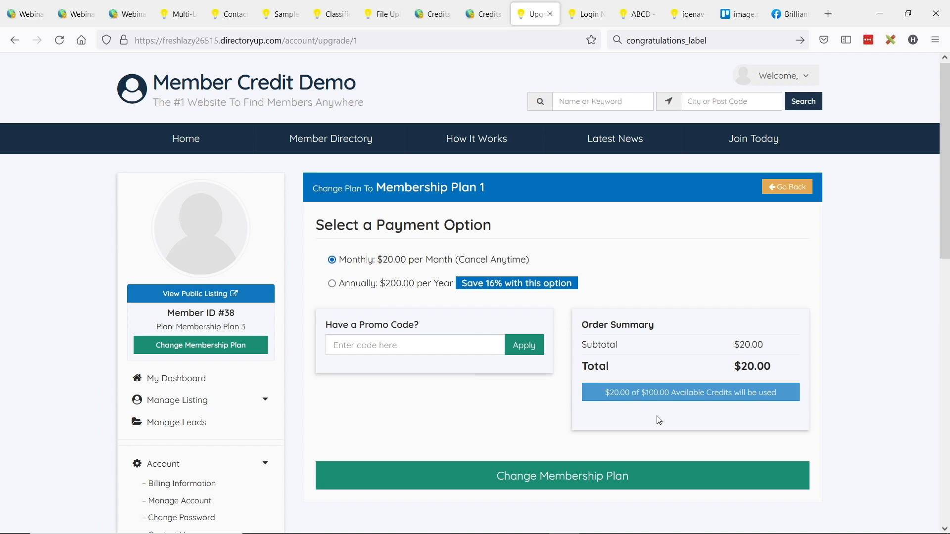
pyautogui.click(562, 476)
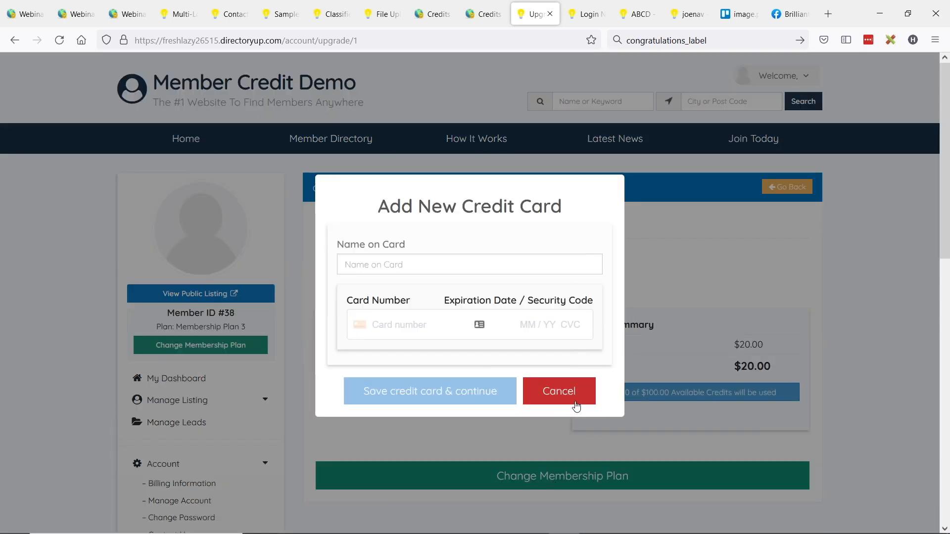
# Save a card with name '42' and confirm the $20.00 order using available credits
pyautogui.click(470, 264)
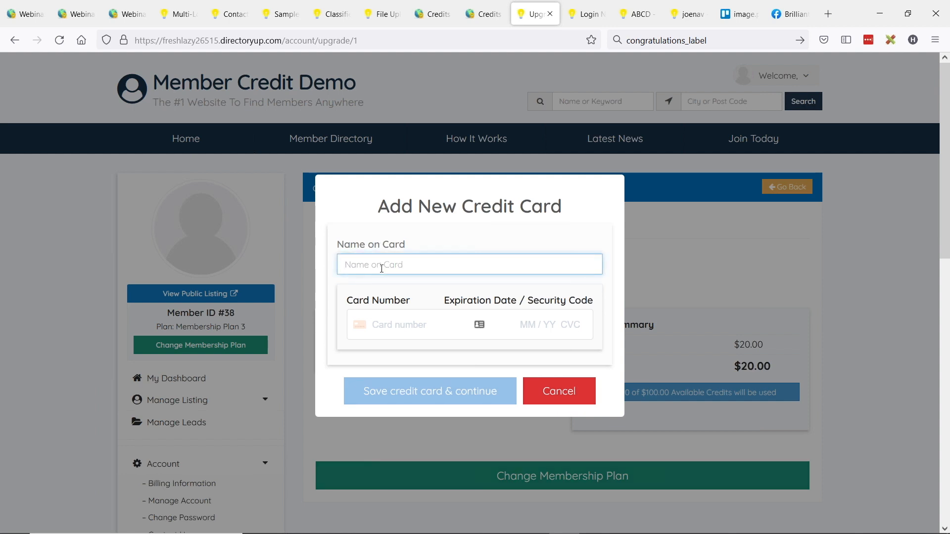
pyautogui.write('4242 4242 4242 4242')
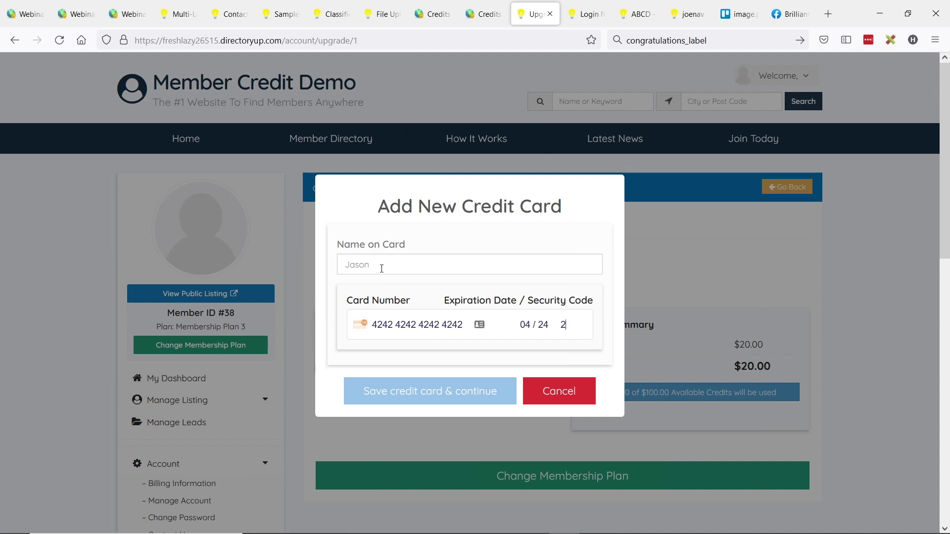
pyautogui.click(430, 391)
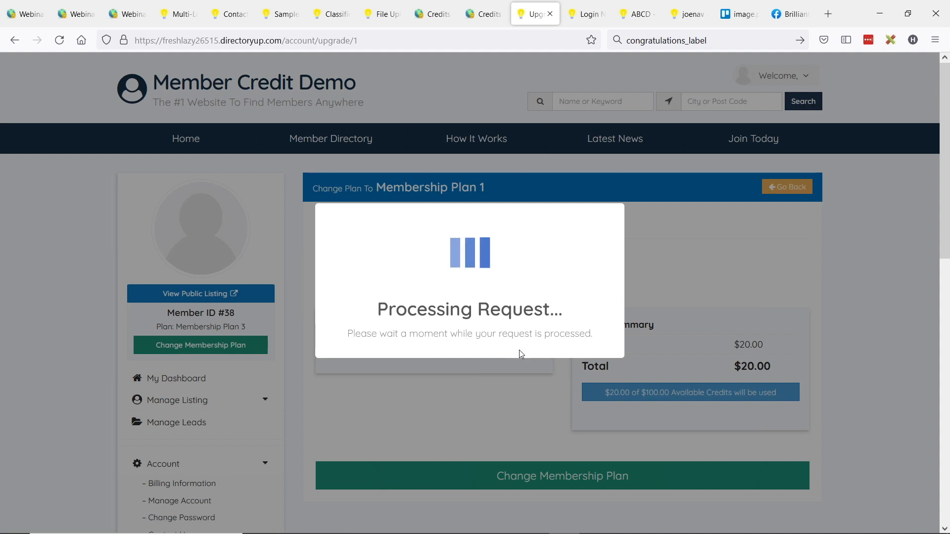
pyautogui.moveTo(546, 287)
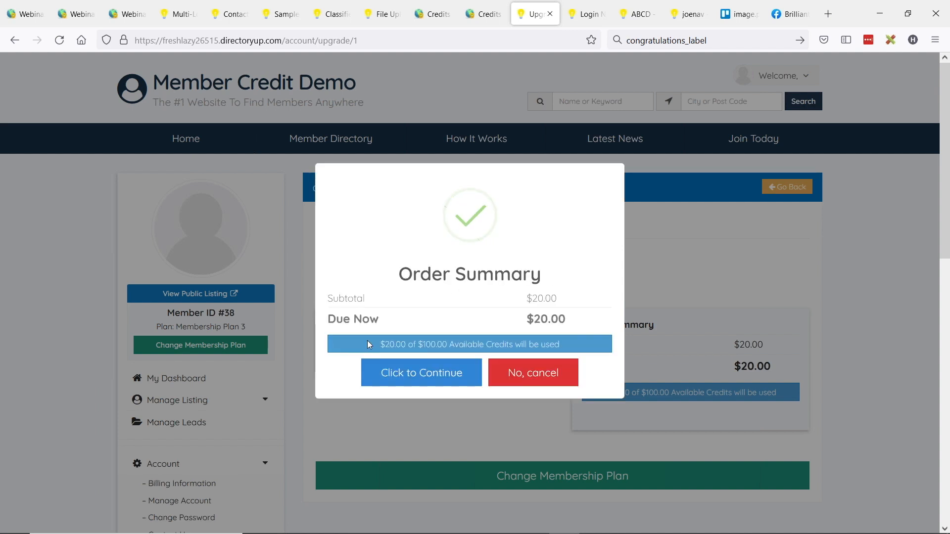
pyautogui.moveTo(434, 377)
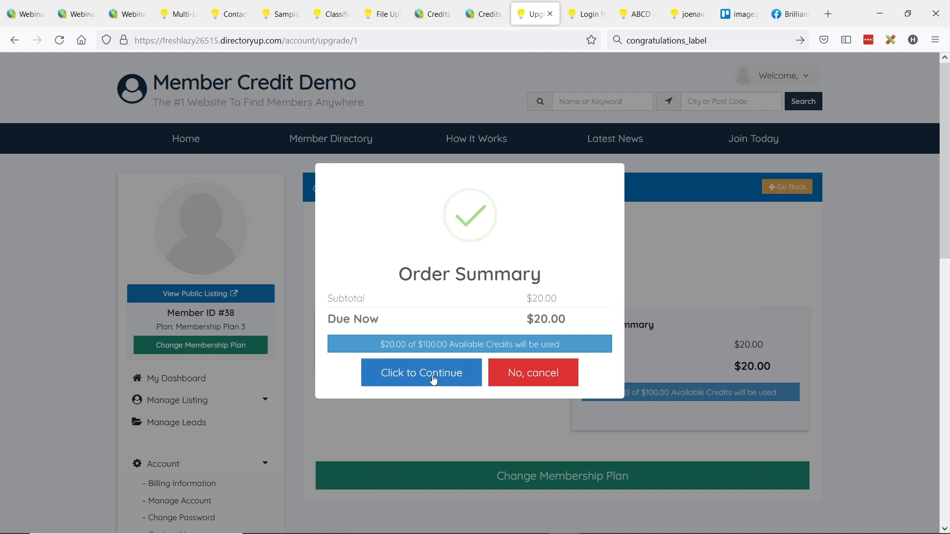
pyautogui.click(421, 372)
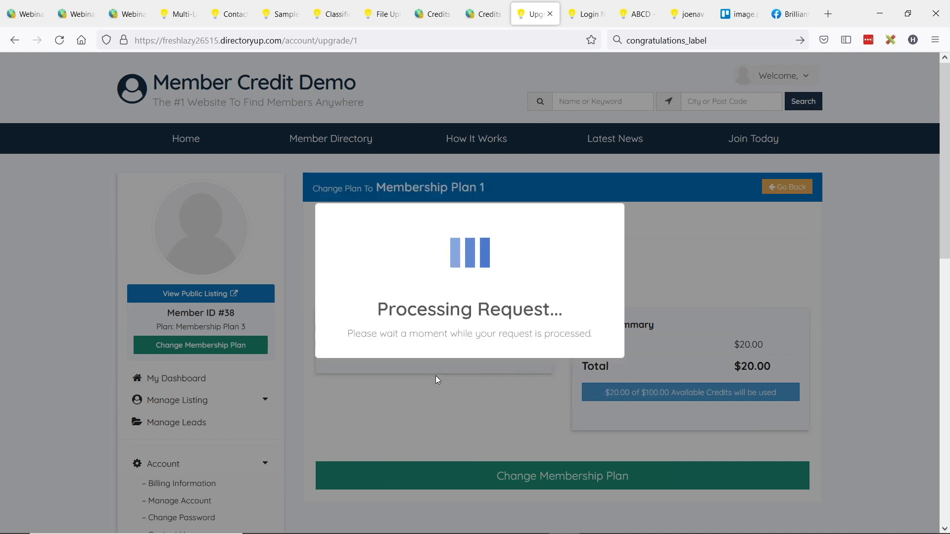